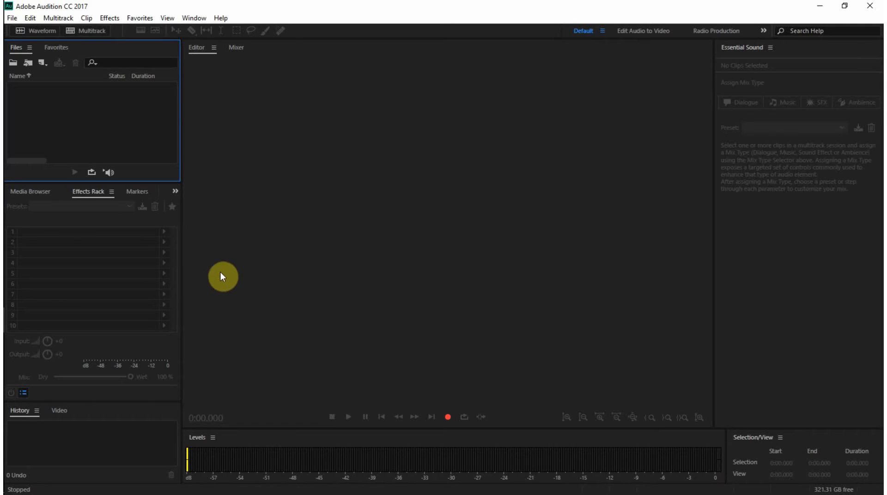
pyautogui.moveTo(135, 136)
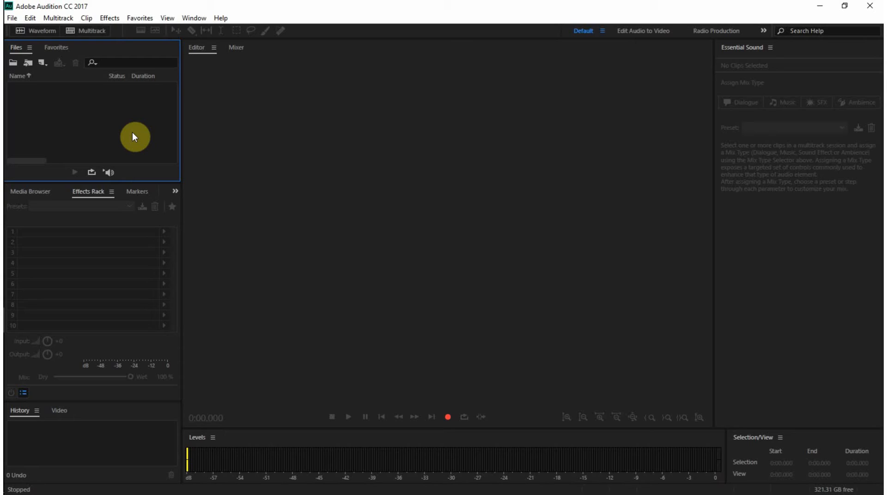
pyautogui.moveTo(144, 131)
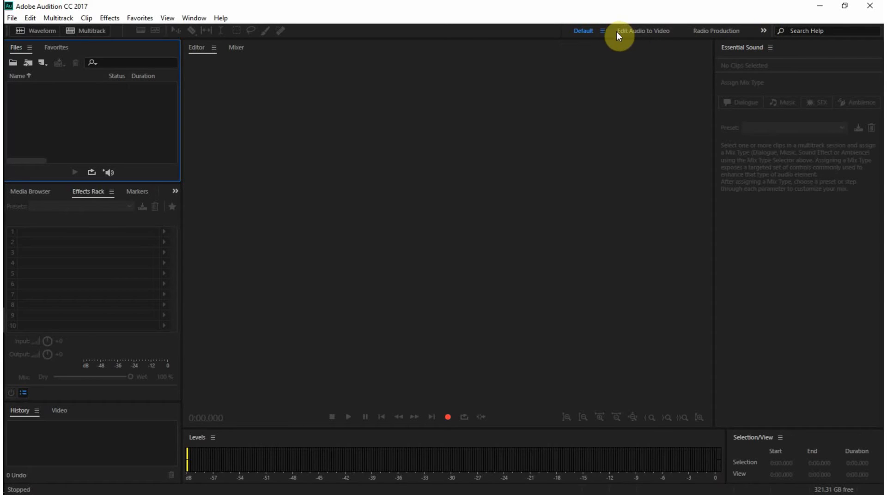
# - Open the recent file Under His Wings Midi.wav in the waveform editor
pyautogui.click(762, 31)
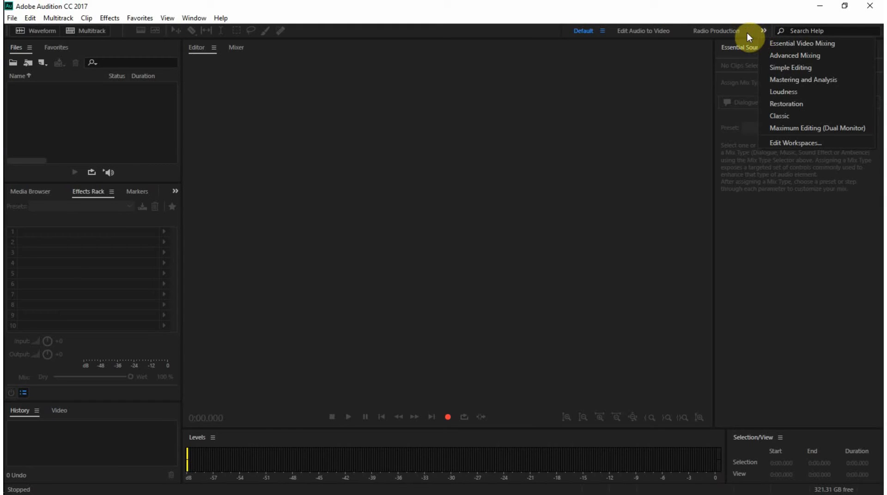
pyautogui.moveTo(667, 34)
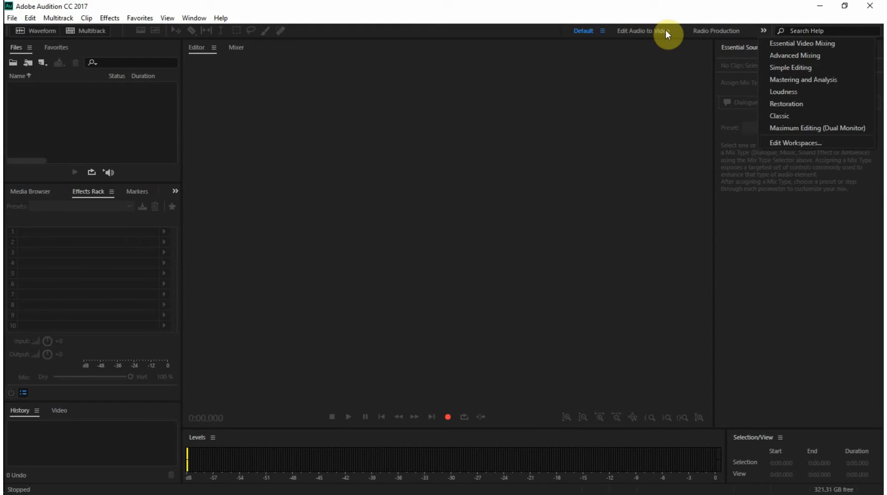
pyautogui.moveTo(710, 36)
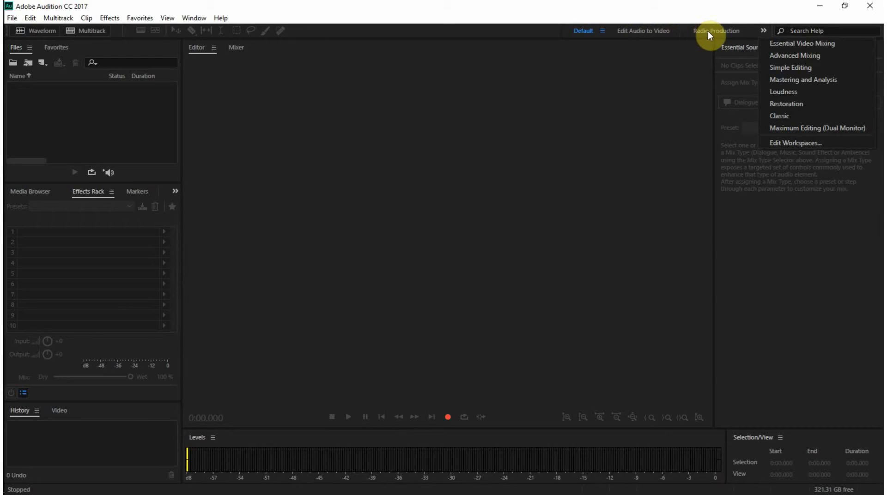
pyautogui.moveTo(802, 44)
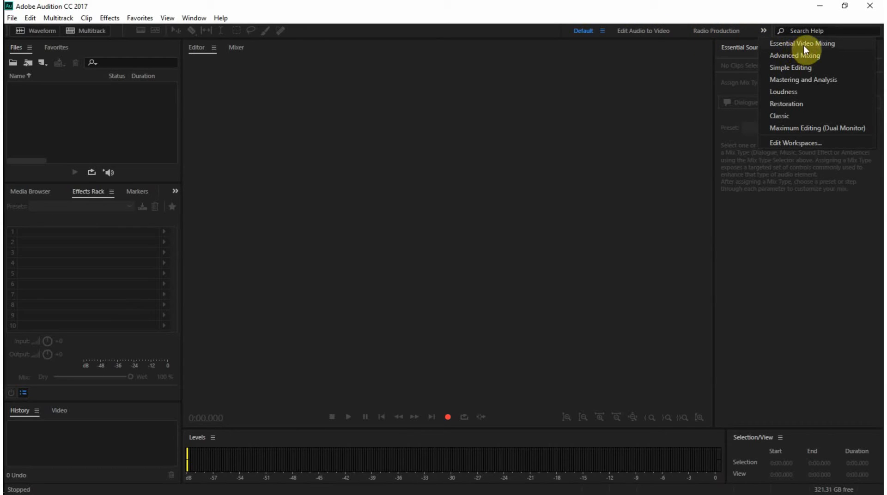
pyautogui.moveTo(808, 79)
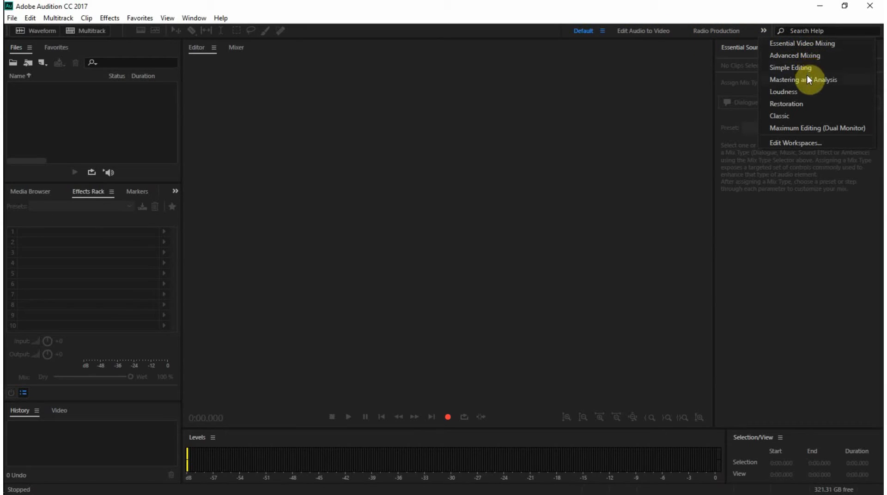
pyautogui.moveTo(806, 107)
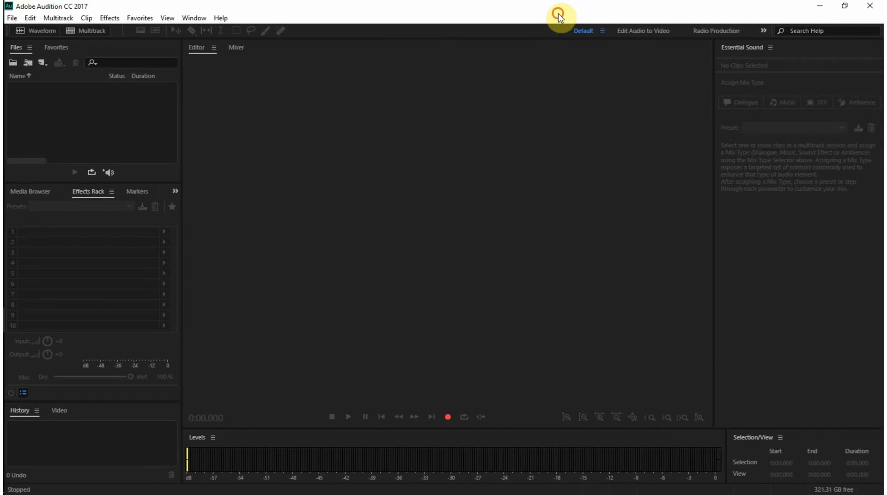
pyautogui.moveTo(588, 16)
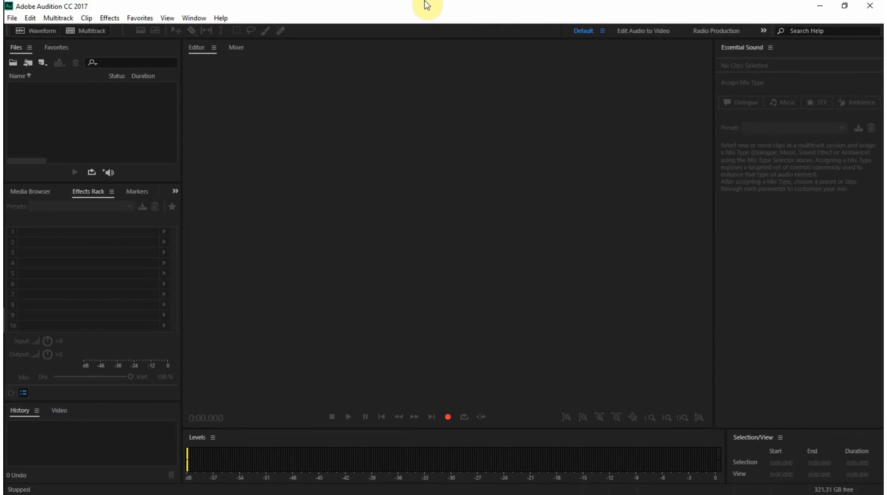
pyautogui.moveTo(363, 104)
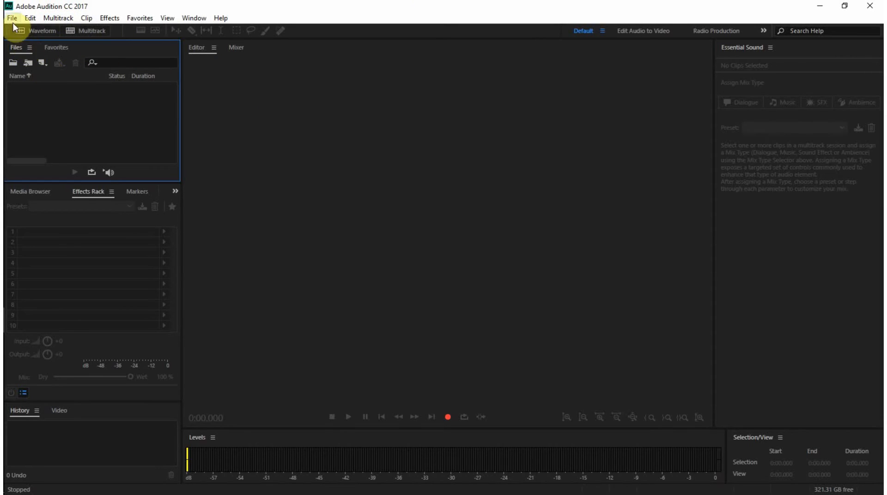
pyautogui.click(11, 18)
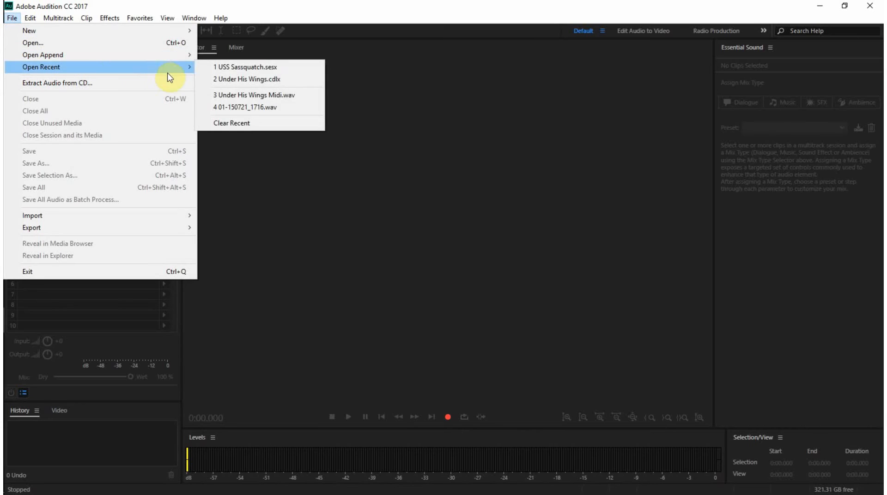
pyautogui.moveTo(266, 95)
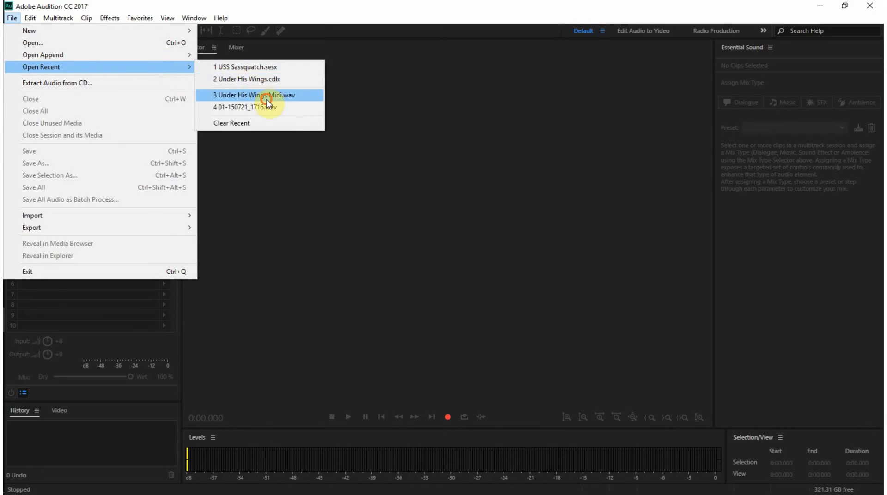
pyautogui.click(253, 94)
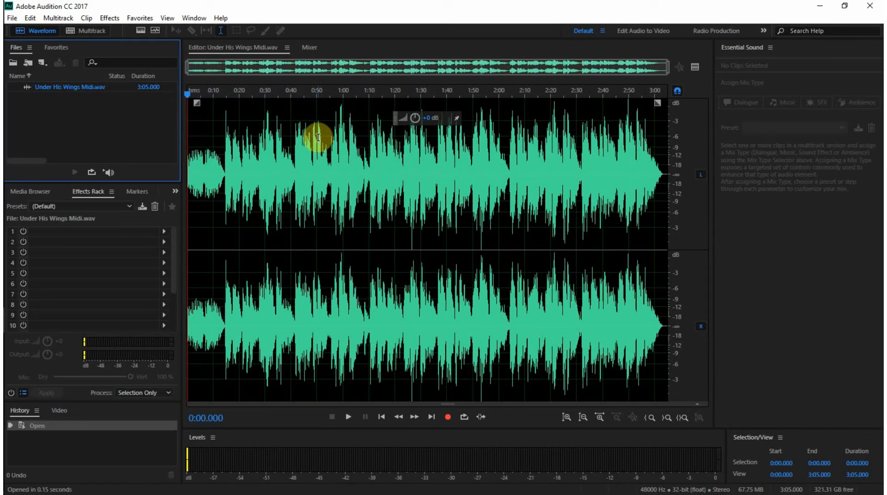
pyautogui.moveTo(221, 228)
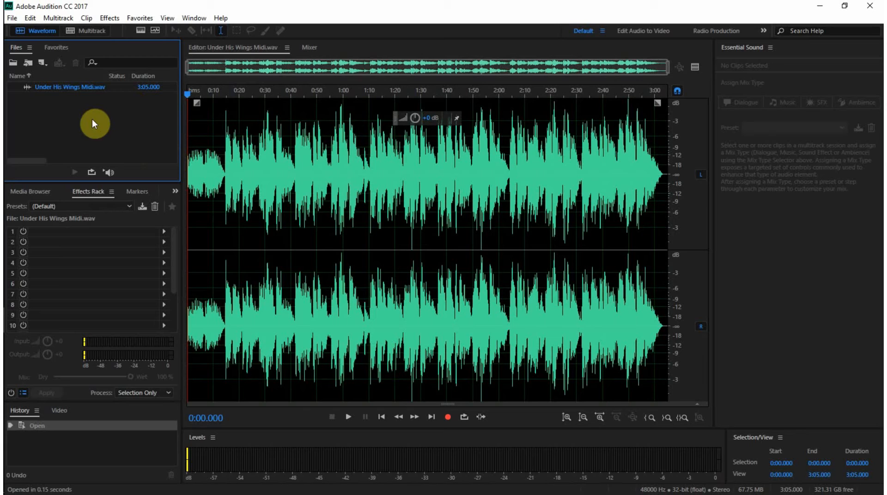
pyautogui.moveTo(75, 271)
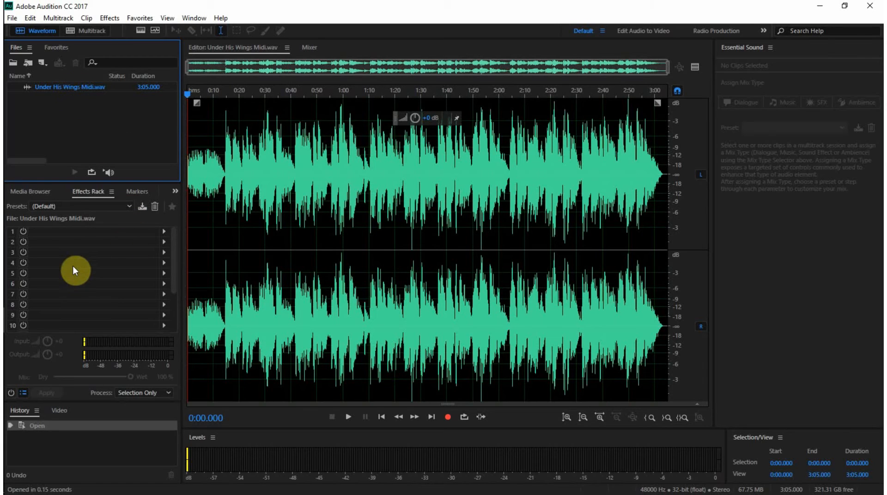
# - Bring up the Markers panel listing the song's cue markers
pyautogui.click(114, 191)
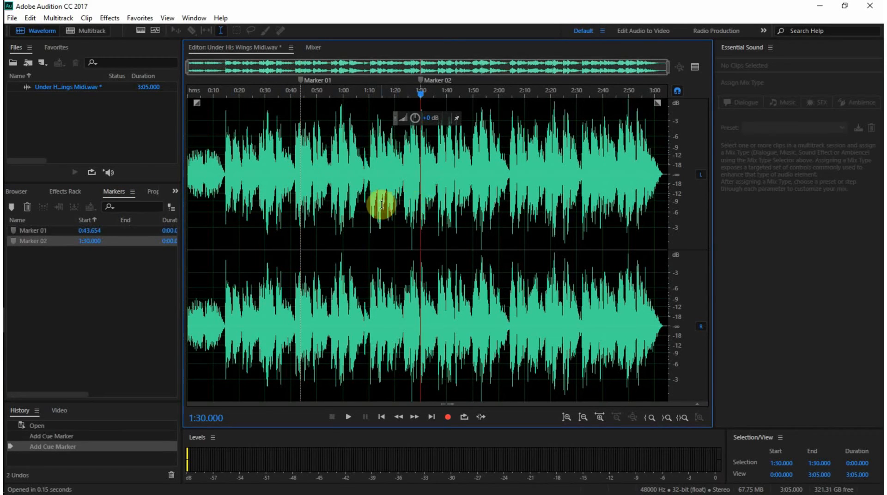
pyautogui.moveTo(299, 99)
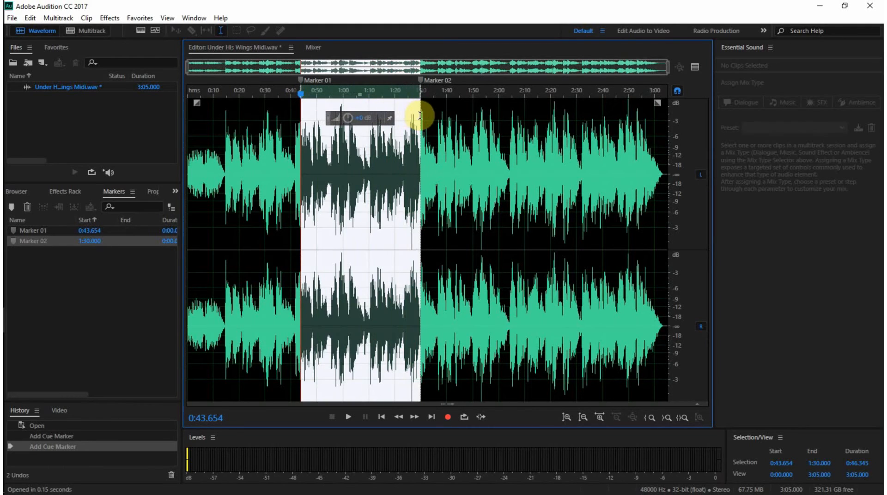
pyautogui.moveTo(444, 142)
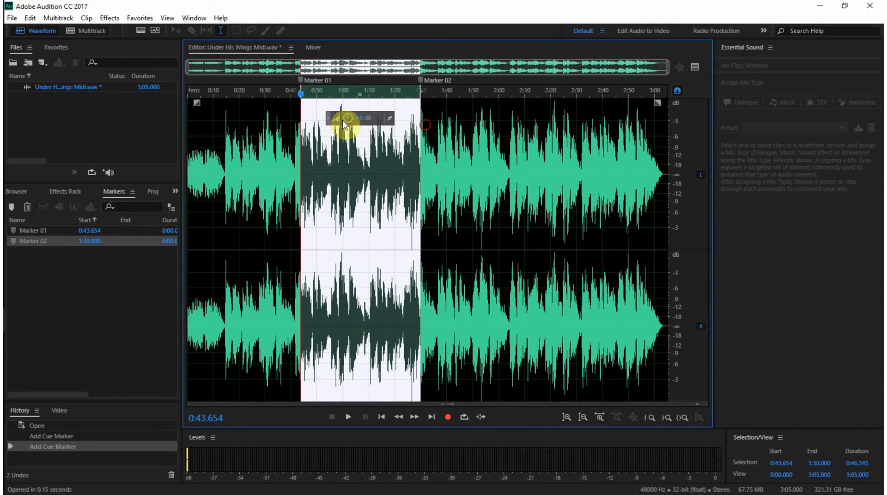
pyautogui.moveTo(349, 120)
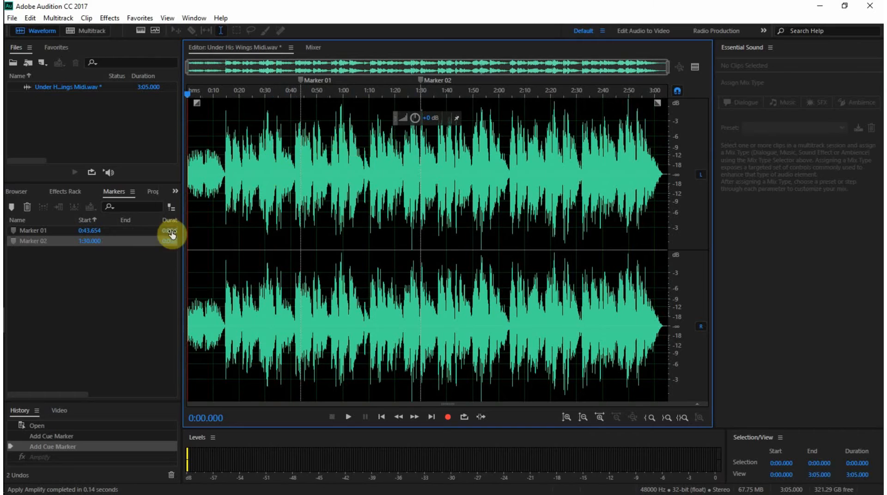
# - Delete the selected cue markers from Under His Wings Midi.wav
pyautogui.click(27, 207)
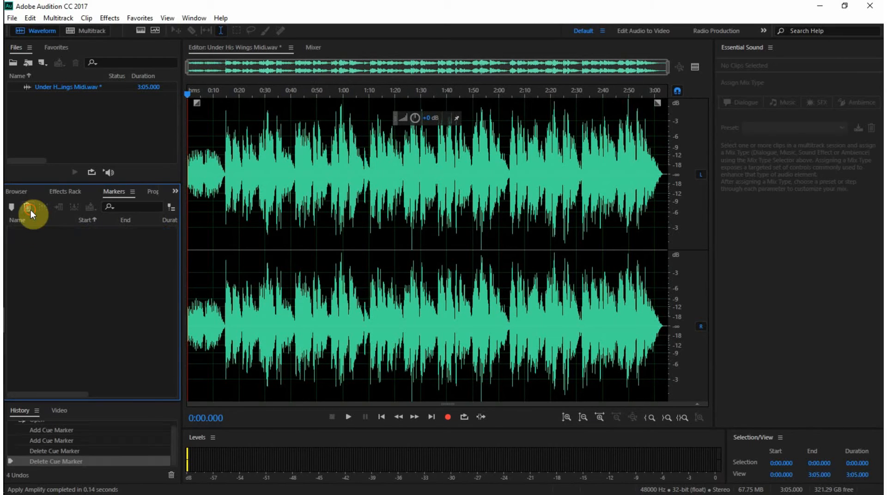
pyautogui.moveTo(685, 135)
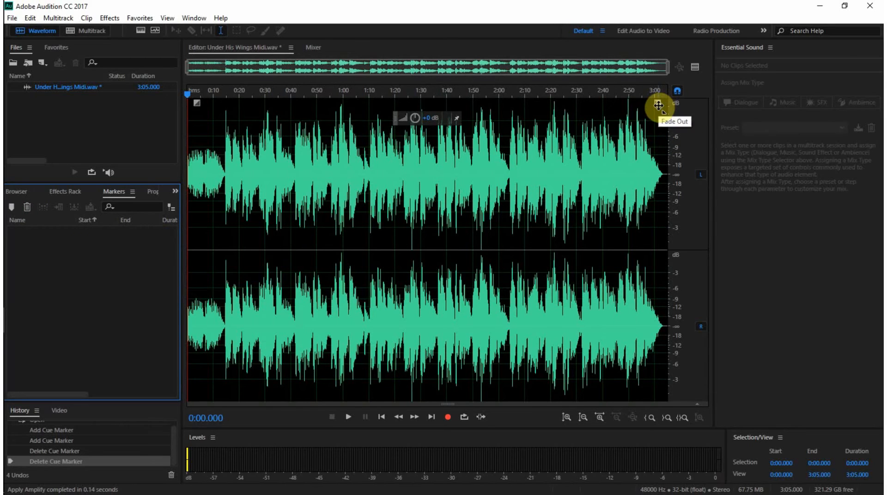
# - Apply a fade-out from about 2:30 and a fade-in to about 0:45, then undo the fade-in
pyautogui.moveTo(658, 105); pyautogui.dragTo(583, 119)
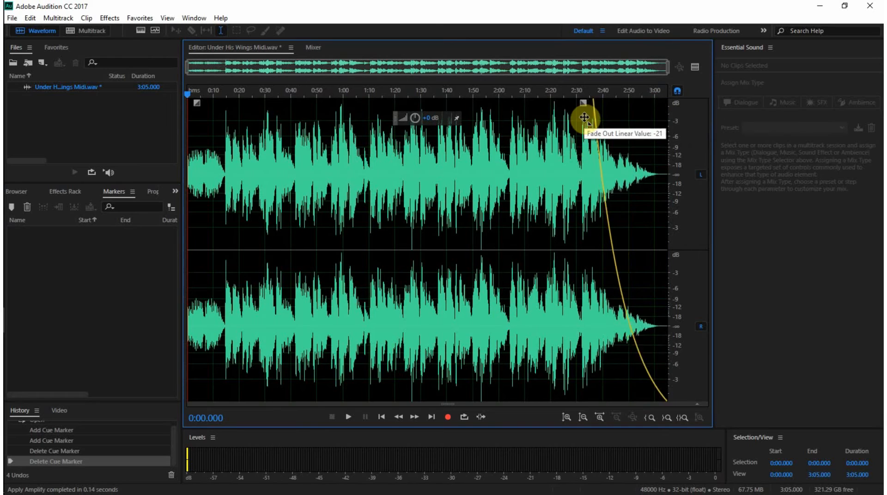
pyautogui.moveTo(583, 112); pyautogui.dragTo(497, 113)
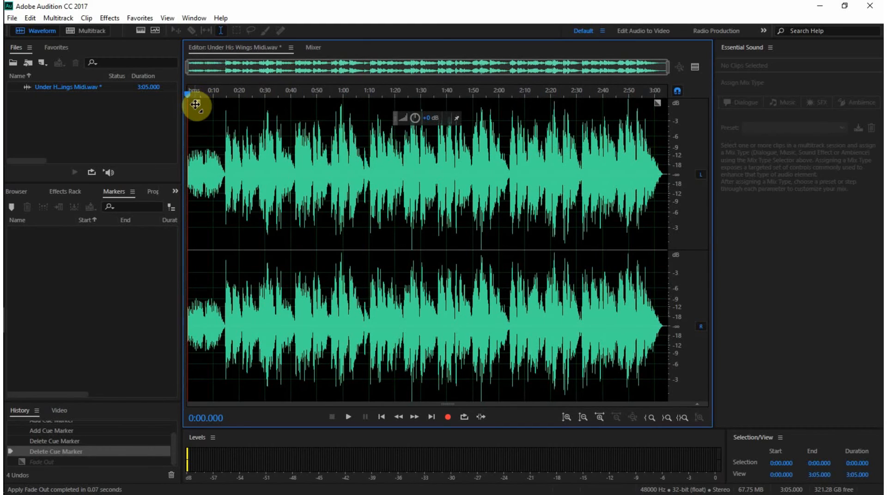
pyautogui.moveTo(195, 94); pyautogui.dragTo(294, 87)
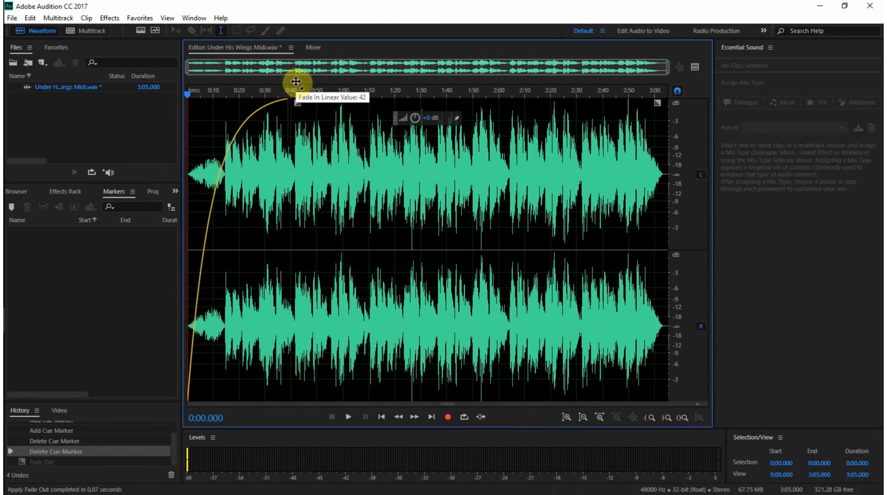
pyautogui.moveTo(294, 82); pyautogui.dragTo(304, 125)
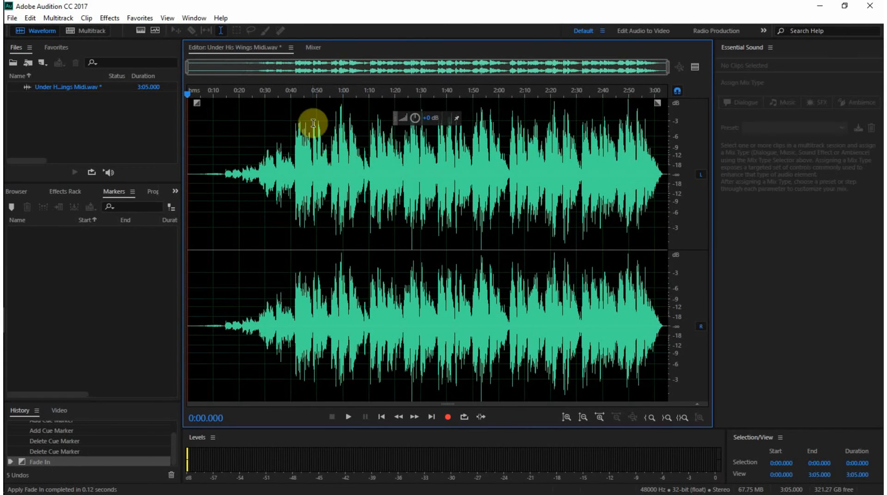
pyautogui.press('ctrl+z')
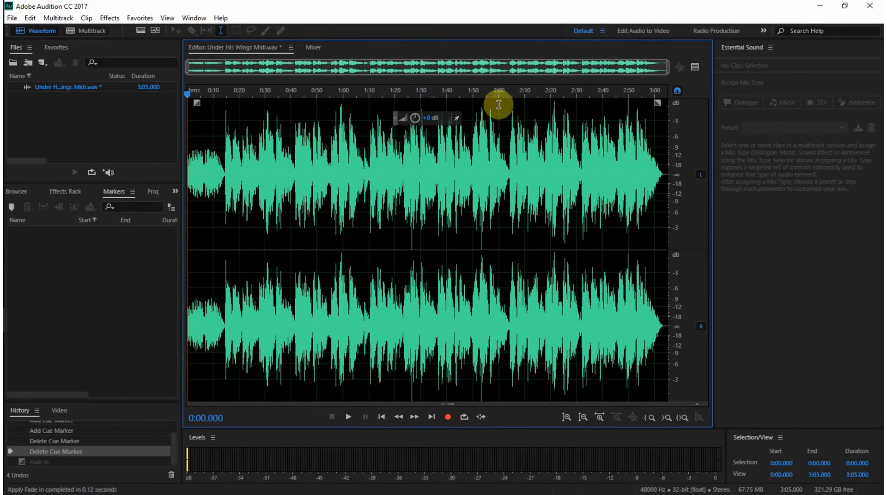
pyautogui.moveTo(454, 160)
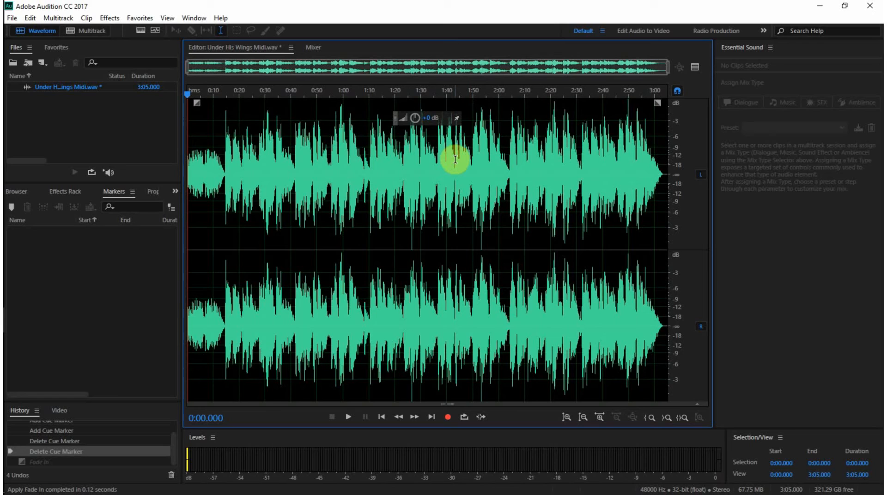
pyautogui.moveTo(400, 165)
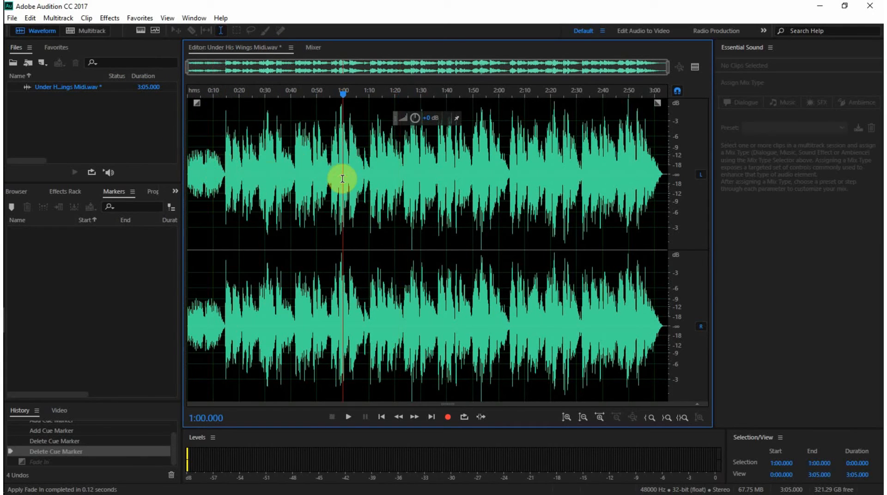
pyautogui.moveTo(190, 134)
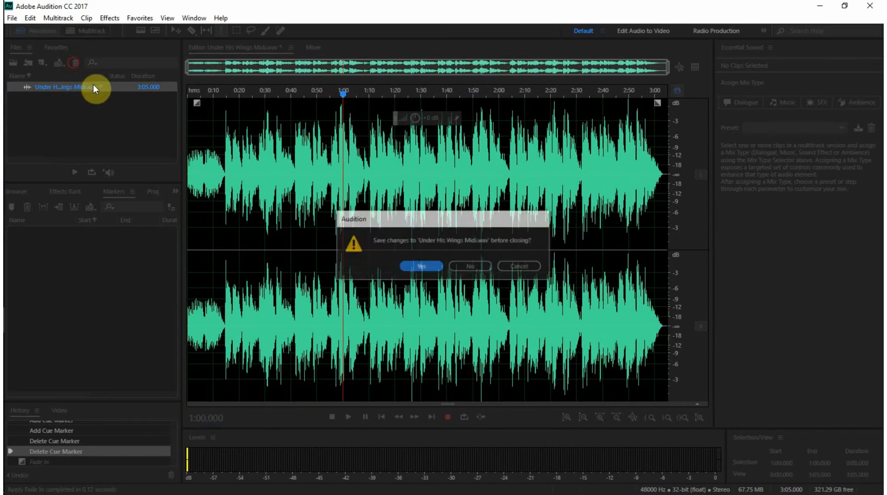
# - Reopen Under His Wings Midi.wav from the recent files list
pyautogui.click(470, 267)
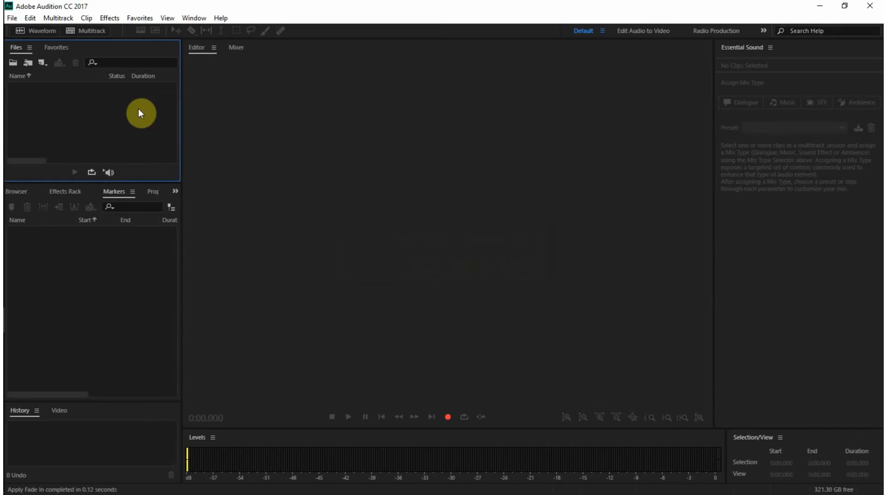
pyautogui.click(11, 18)
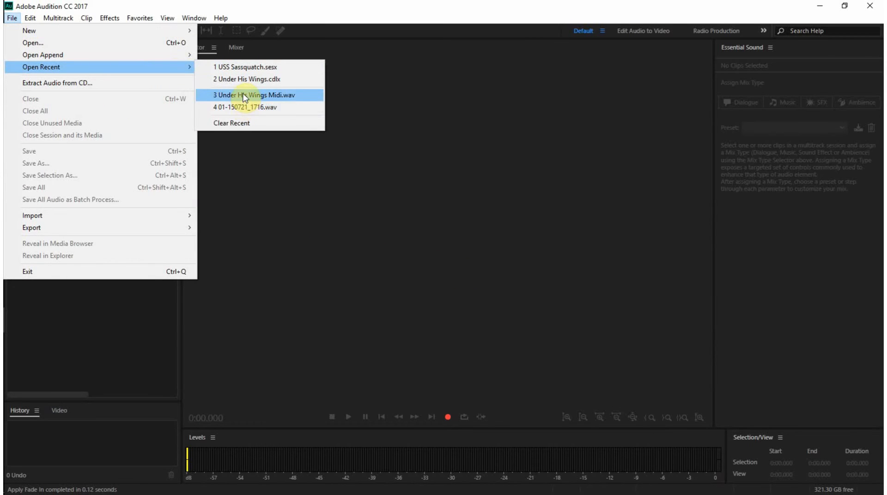
pyautogui.click(253, 95)
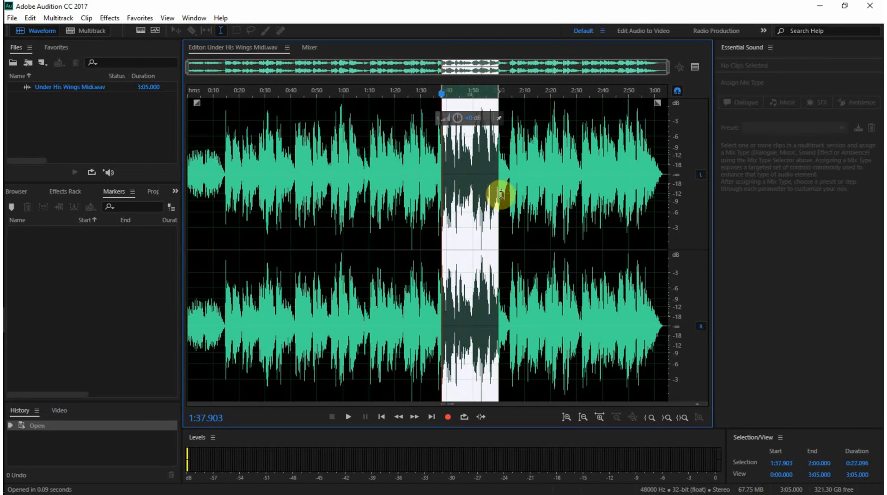
# - Select a short stretch of audio near 2:08, then clear it with the playhead at 2:40
pyautogui.moveTo(495, 195); pyautogui.dragTo(546, 195)
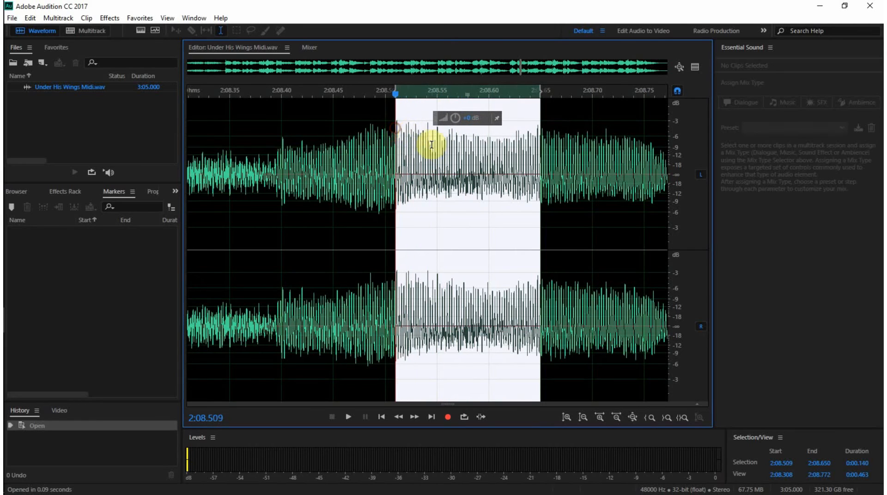
pyautogui.click(582, 418)
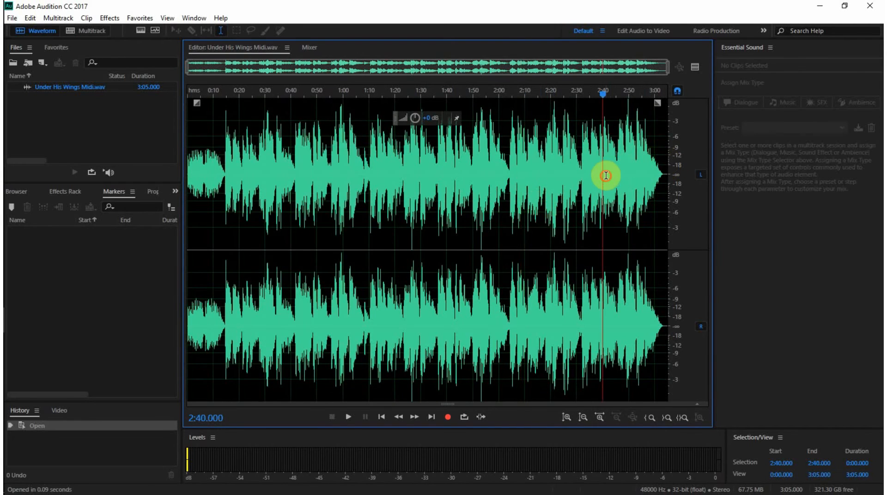
pyautogui.moveTo(535, 205)
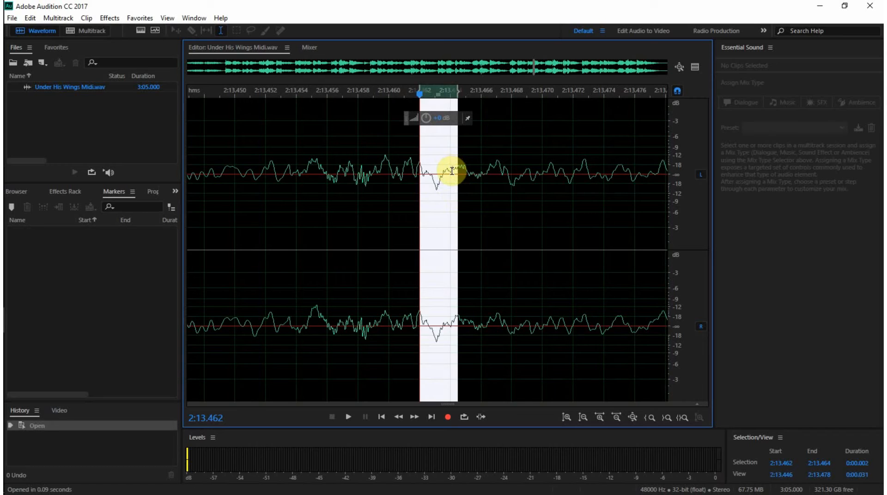
# - Delete the tiny selected slice of audio near 2:13.46
pyautogui.press('Delete')
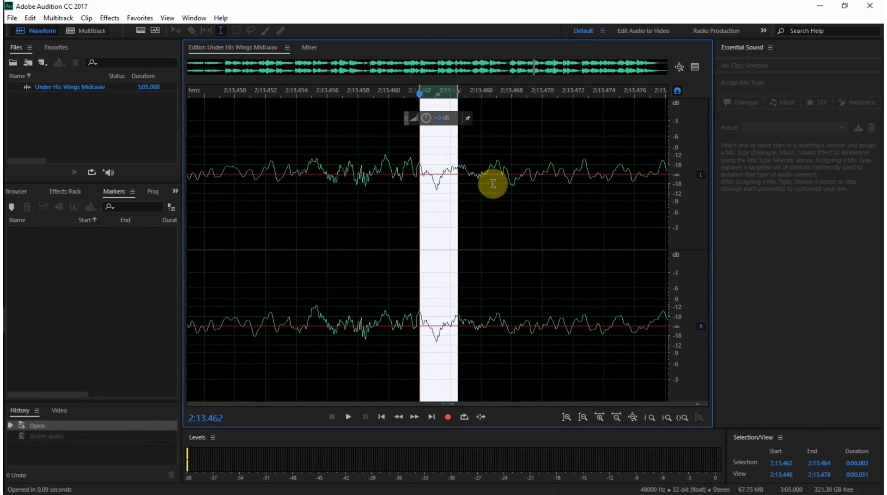
pyautogui.moveTo(678, 66)
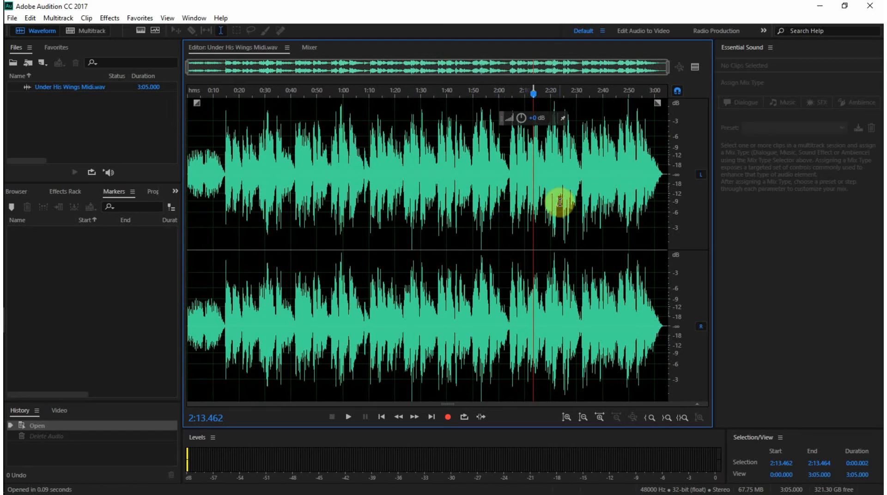
pyautogui.moveTo(698, 68)
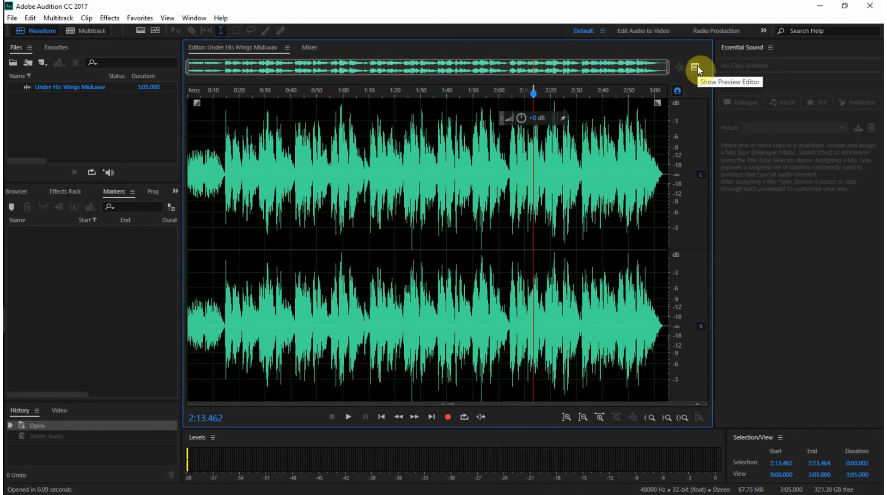
# - Show the preview editor and browse the effect categories for rack slot 1 without choosing one
pyautogui.click(697, 67)
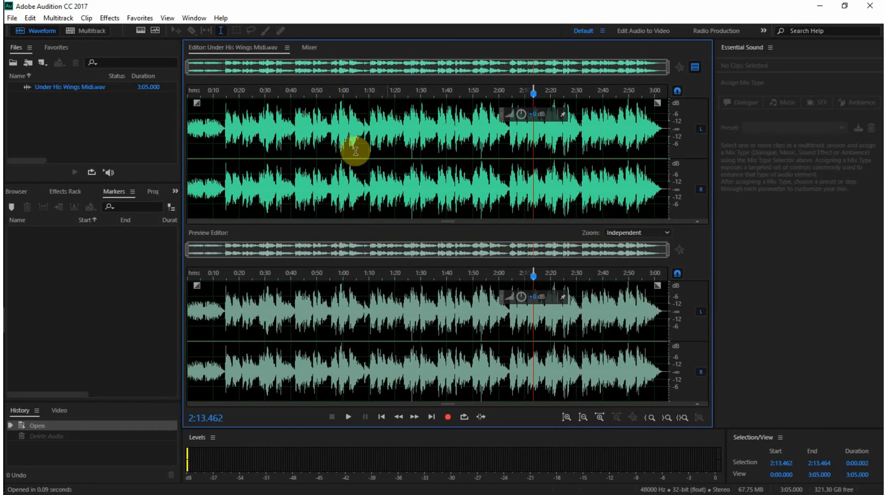
pyautogui.click(65, 191)
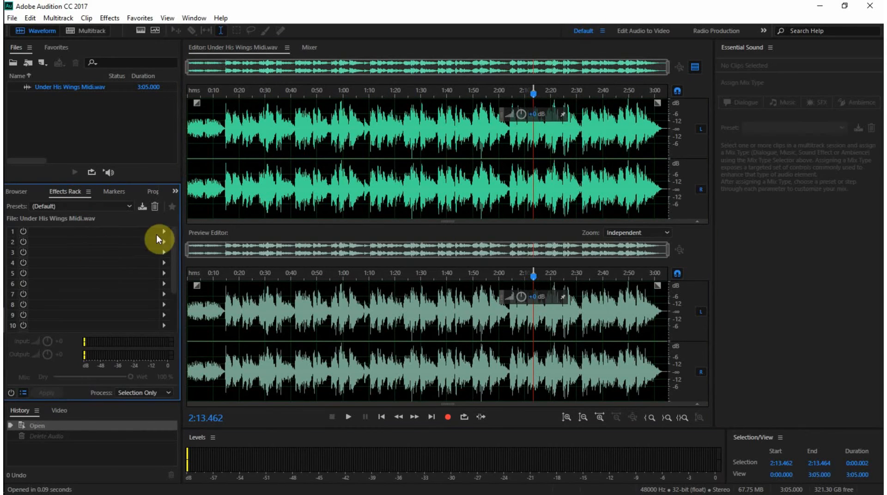
pyautogui.click(164, 232)
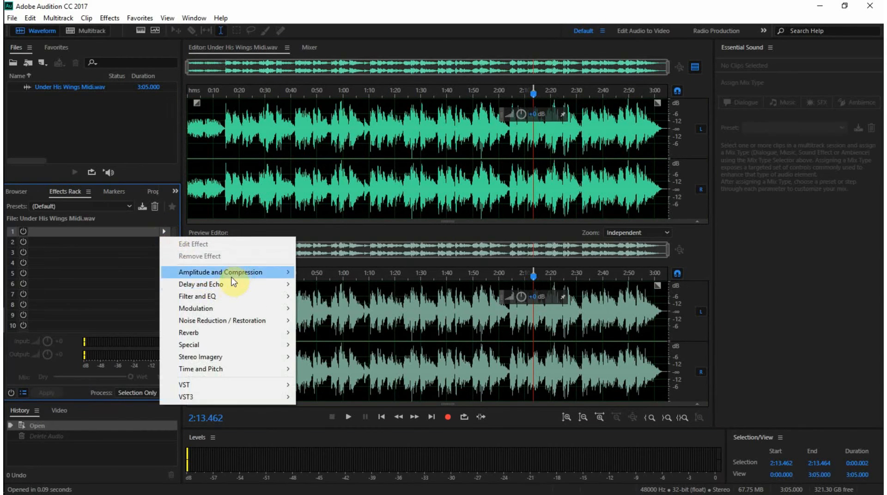
pyautogui.moveTo(226, 272)
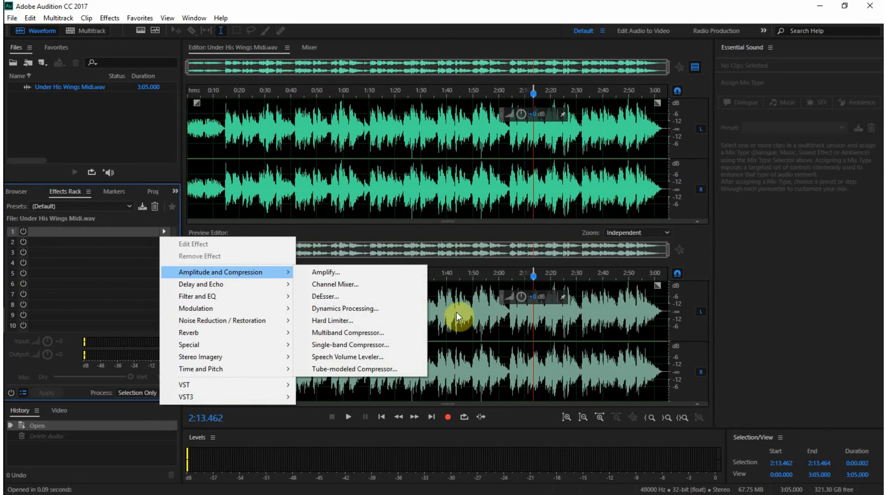
pyautogui.click(605, 221)
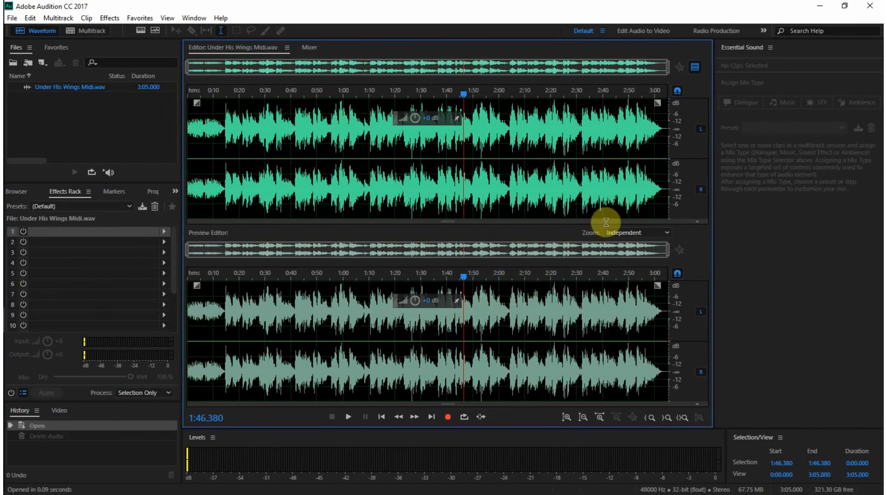
pyautogui.moveTo(390, 314)
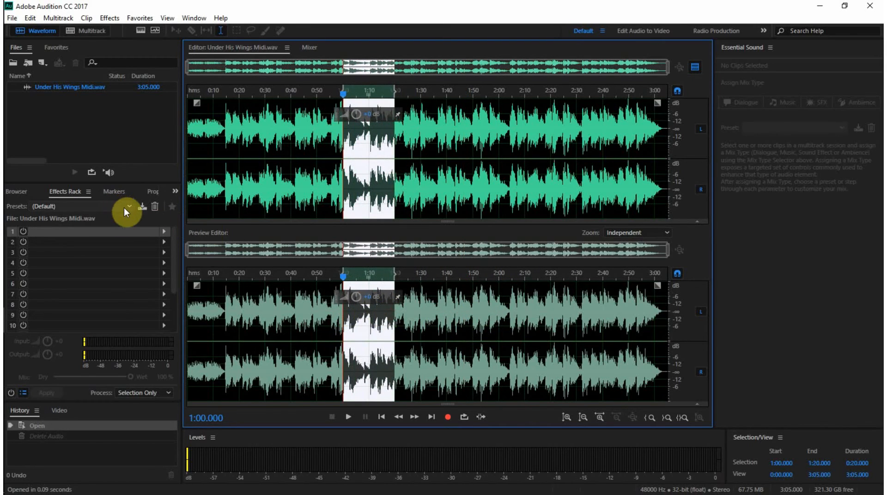
# - Add Delay and Echo > Analog Delay to slot 1, then remove it from the effects rack
pyautogui.click(164, 231)
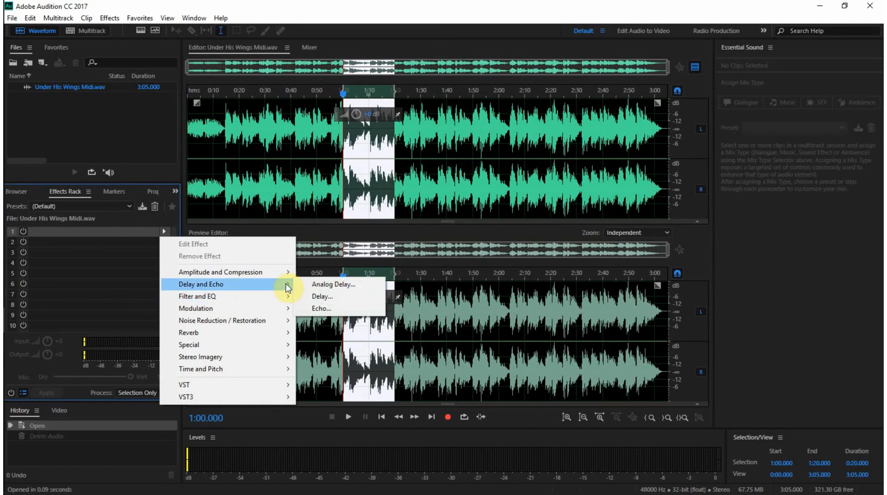
pyautogui.click(334, 284)
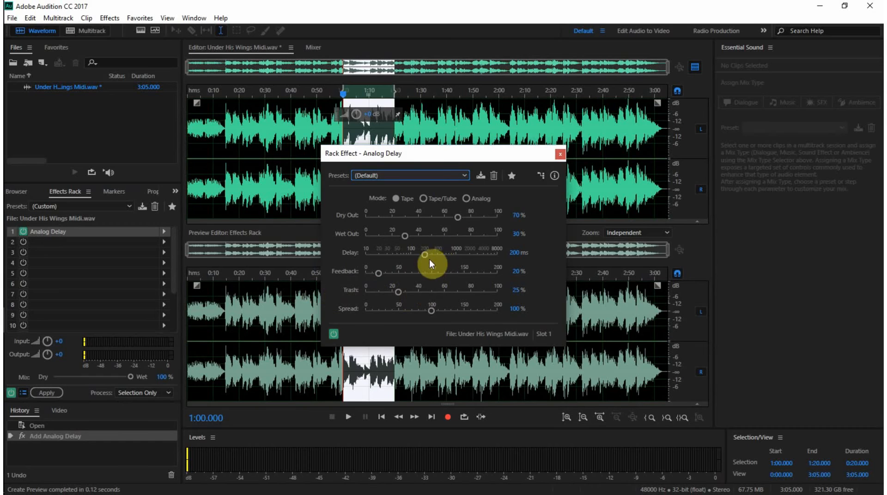
pyautogui.click(560, 154)
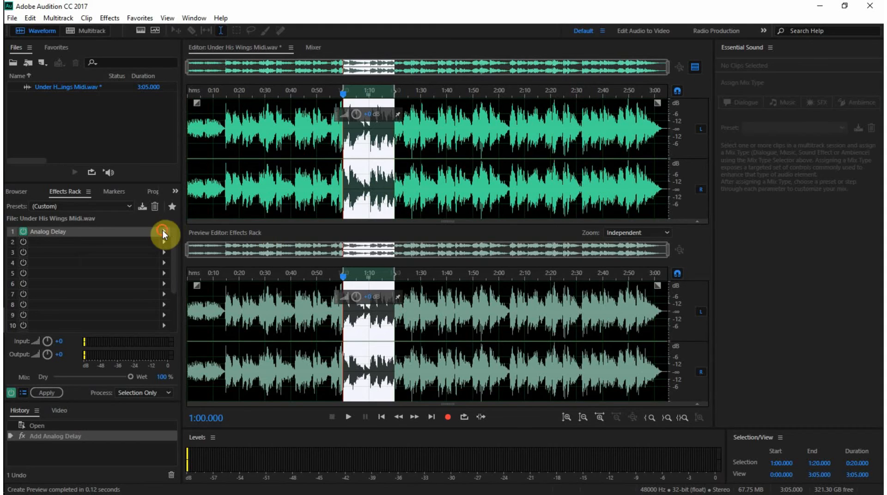
pyautogui.click(165, 233)
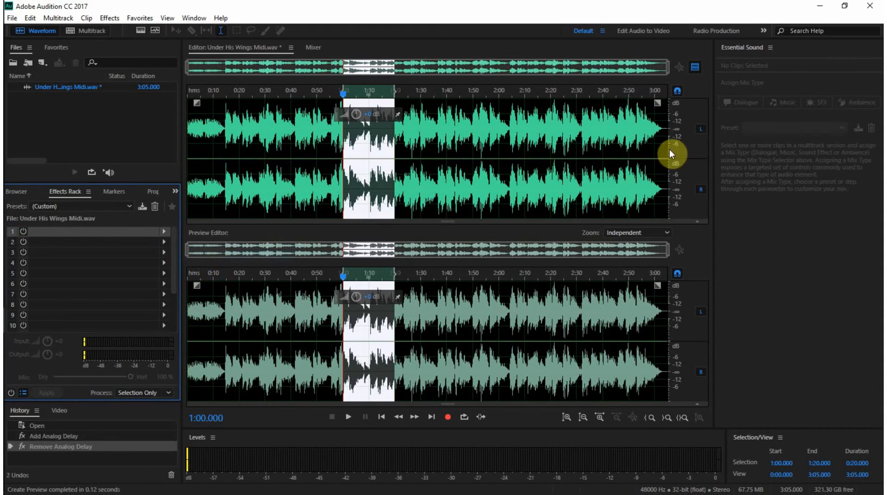
pyautogui.moveTo(480, 285)
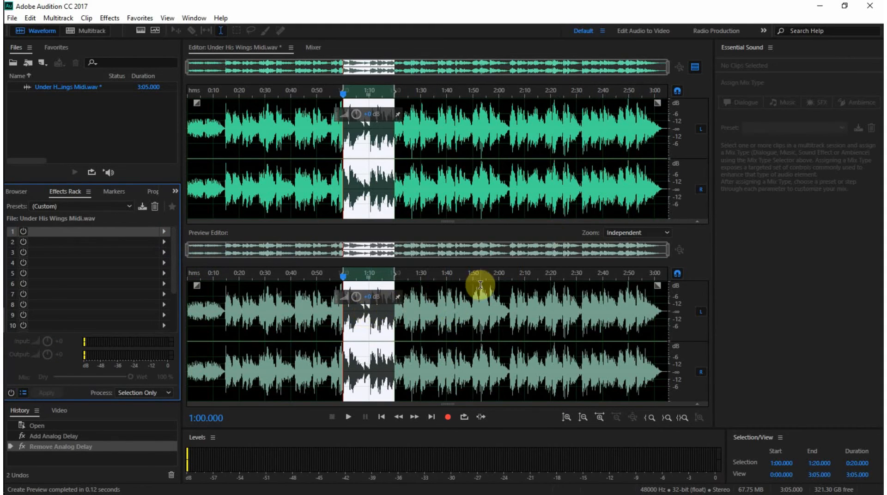
pyautogui.moveTo(695, 68)
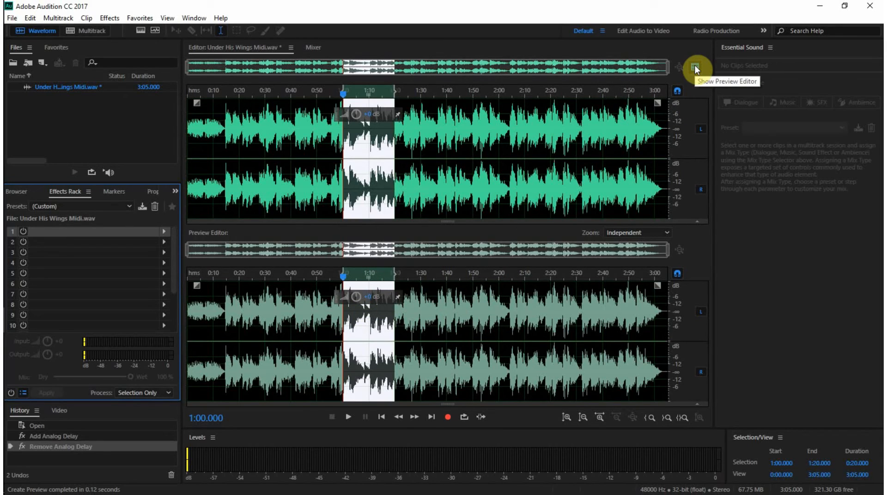
# - Hide the preview editor view of the waveform
pyautogui.click(694, 66)
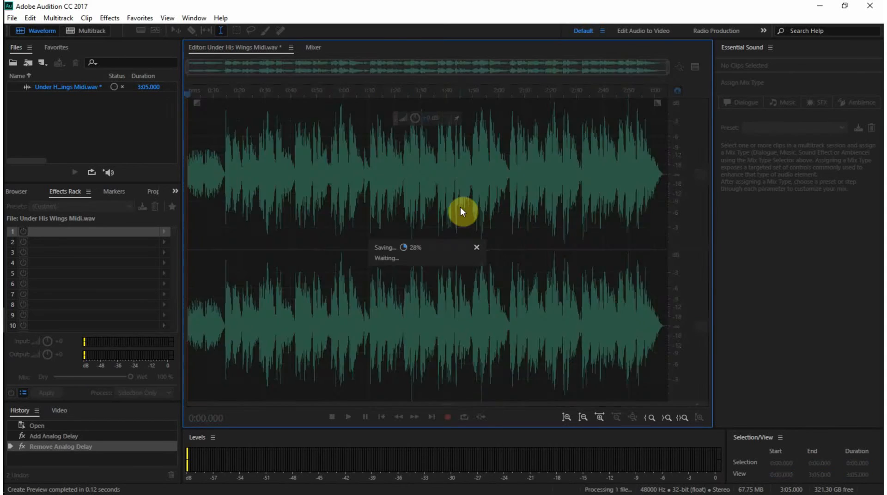
# - Switch to the CD Editor and add Under His Wings Midi to the CD layout
pyautogui.click(167, 17)
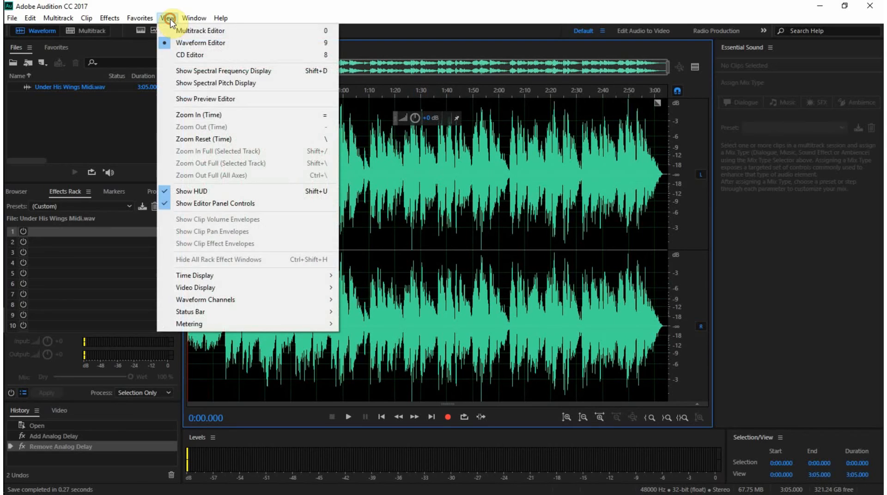
pyautogui.moveTo(190, 54)
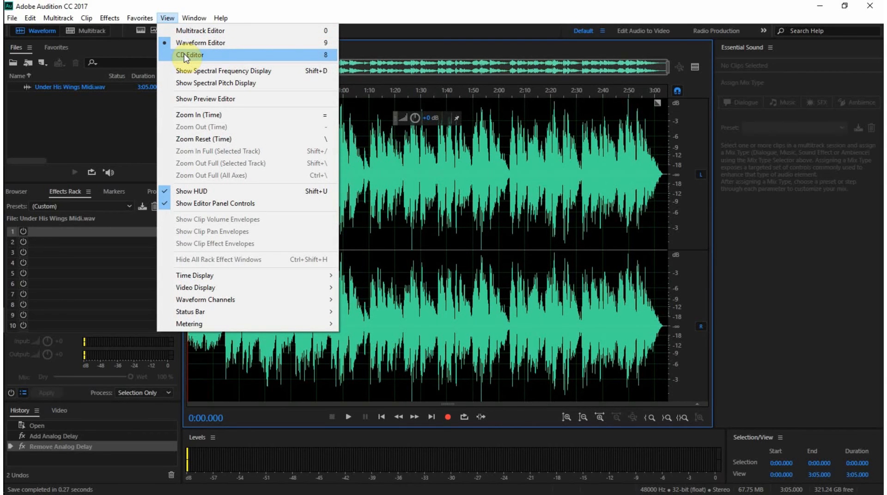
pyautogui.click(189, 55)
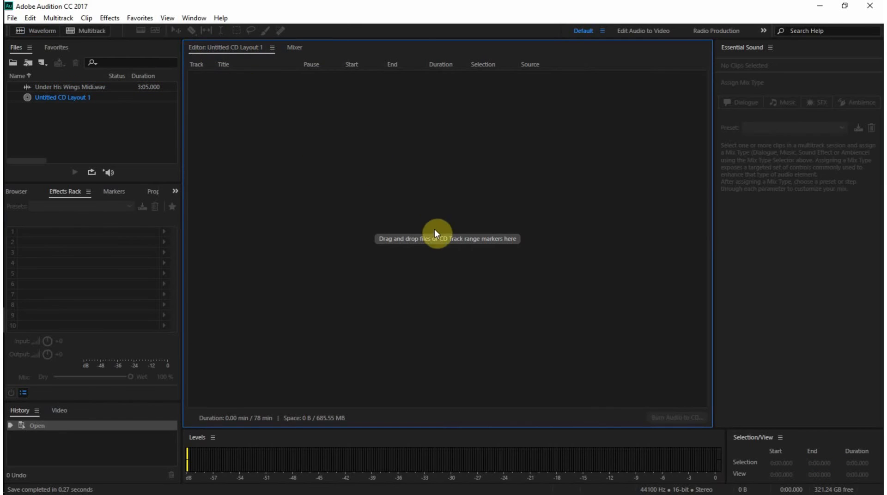
pyautogui.moveTo(71, 87); pyautogui.dragTo(447, 237)
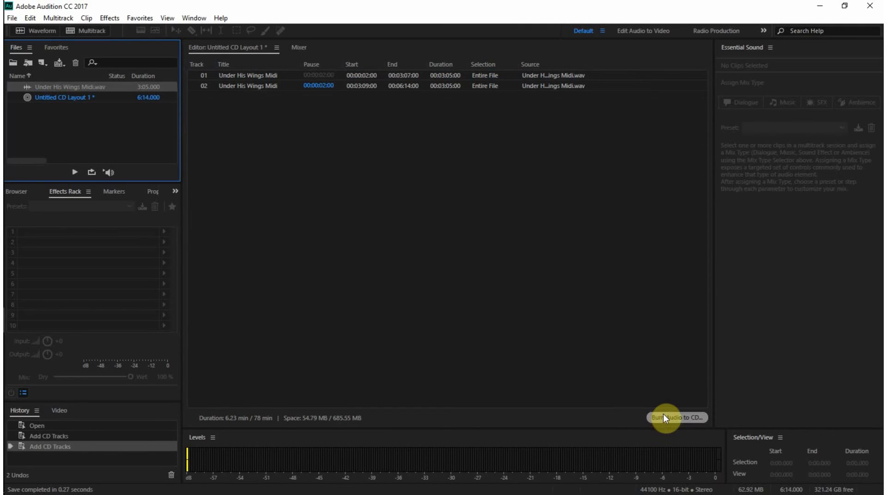
pyautogui.moveTo(51, 32)
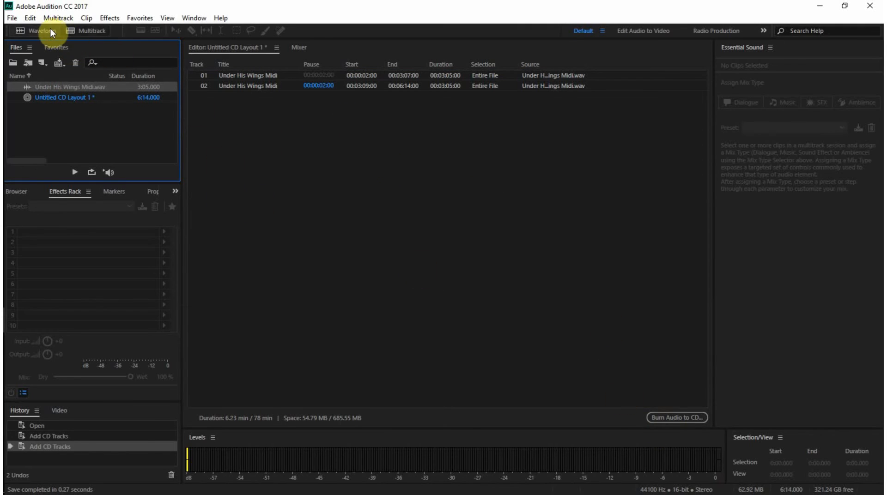
pyautogui.moveTo(97, 32)
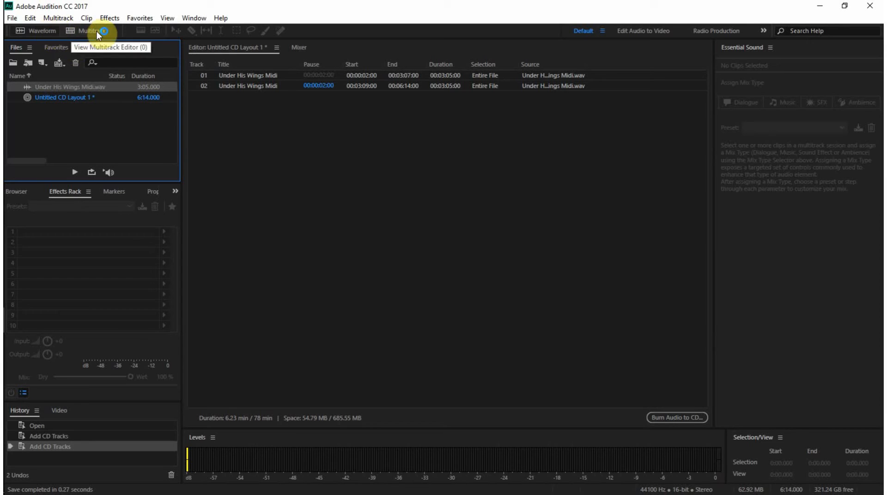
# - Cancel the New Multitrack Session dialog and load USS Sassquatch.sesx from the Files panel
pyautogui.click(37, 31)
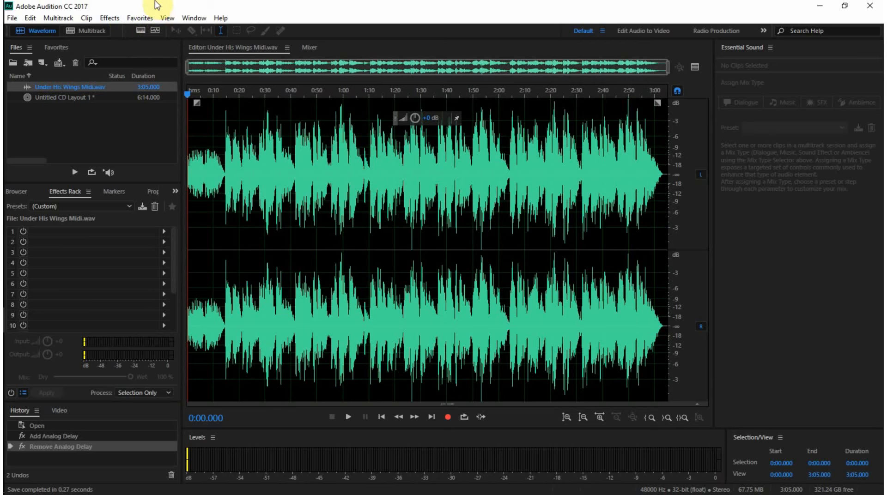
pyautogui.click(167, 18)
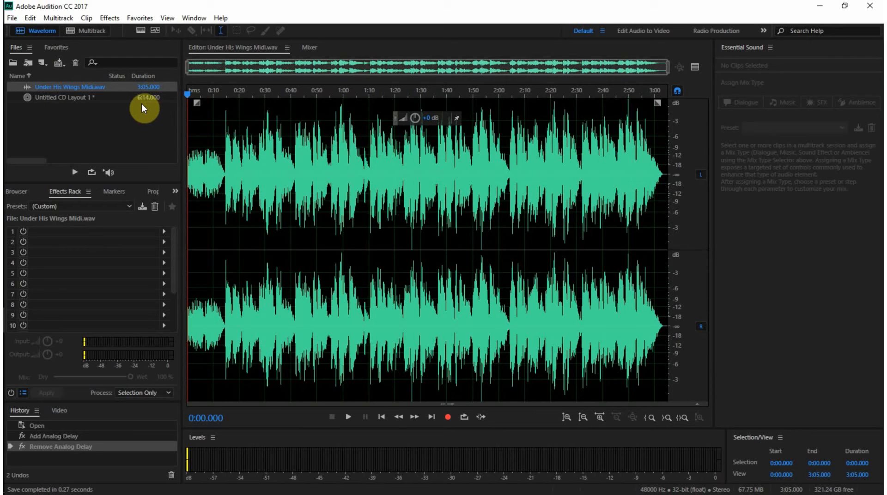
pyautogui.moveTo(75, 50)
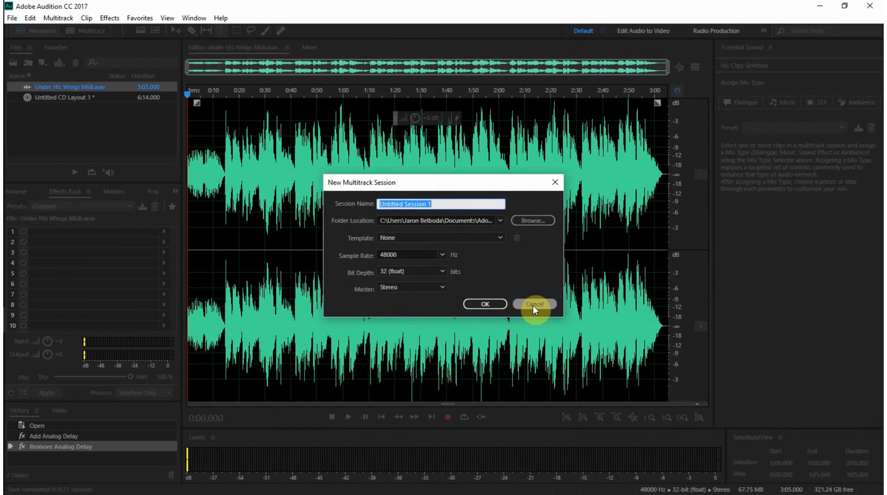
pyautogui.click(533, 304)
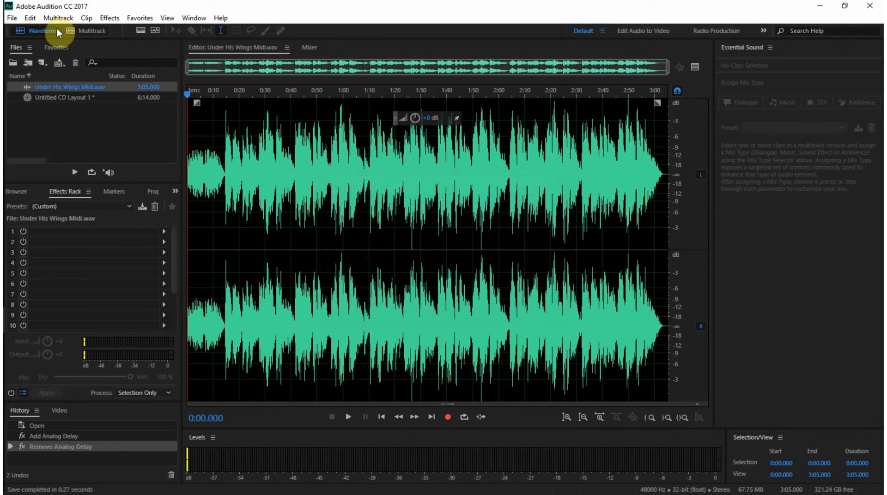
pyautogui.click(11, 17)
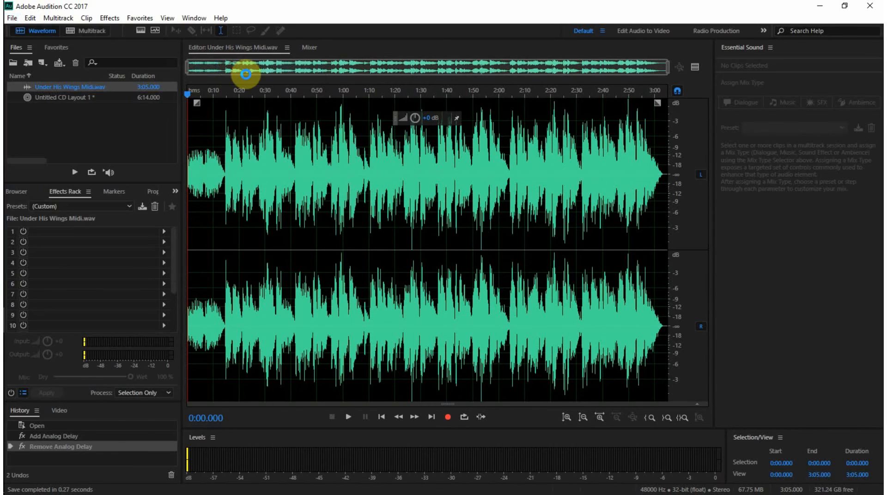
pyautogui.click(85, 31)
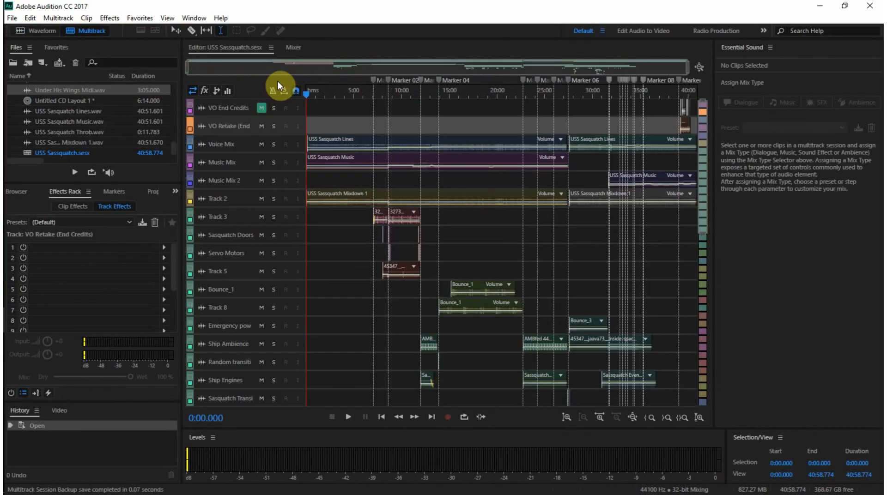
pyautogui.moveTo(396, 160)
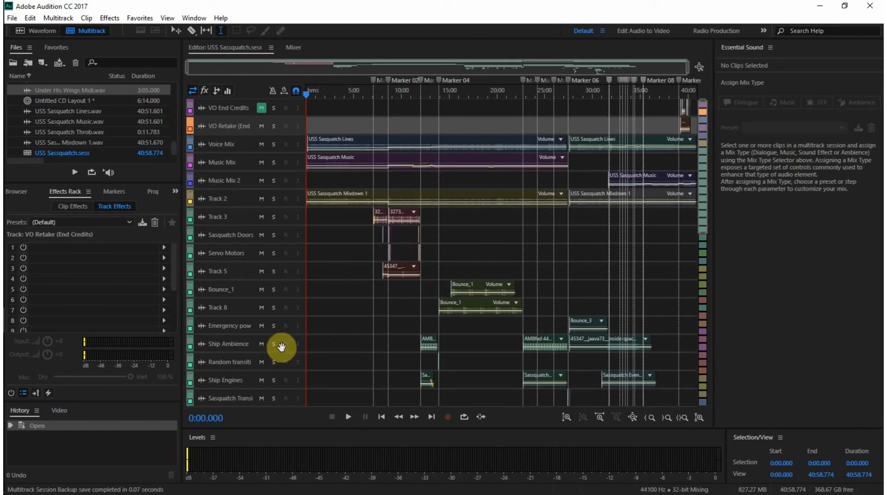
pyautogui.moveTo(336, 388)
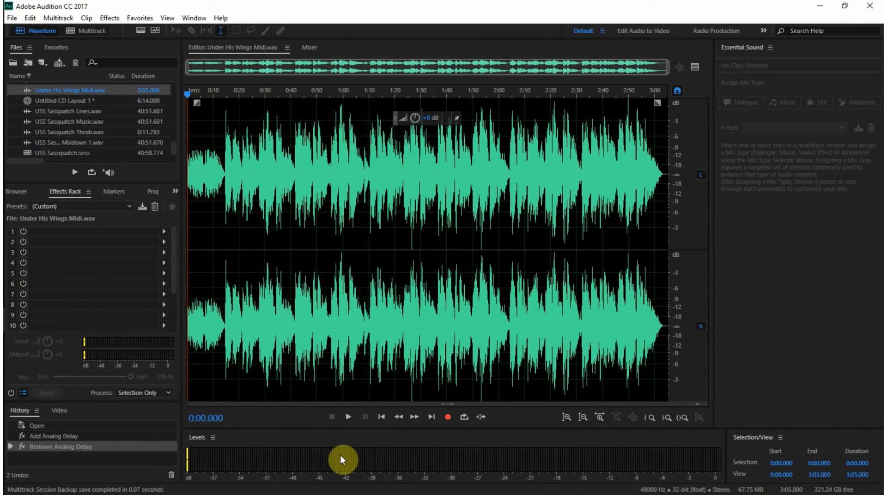
pyautogui.moveTo(399, 416)
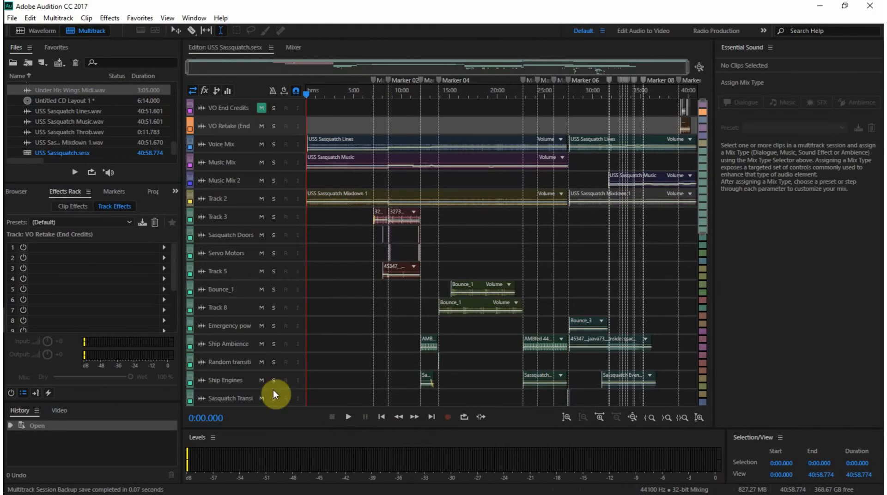
pyautogui.moveTo(128, 343)
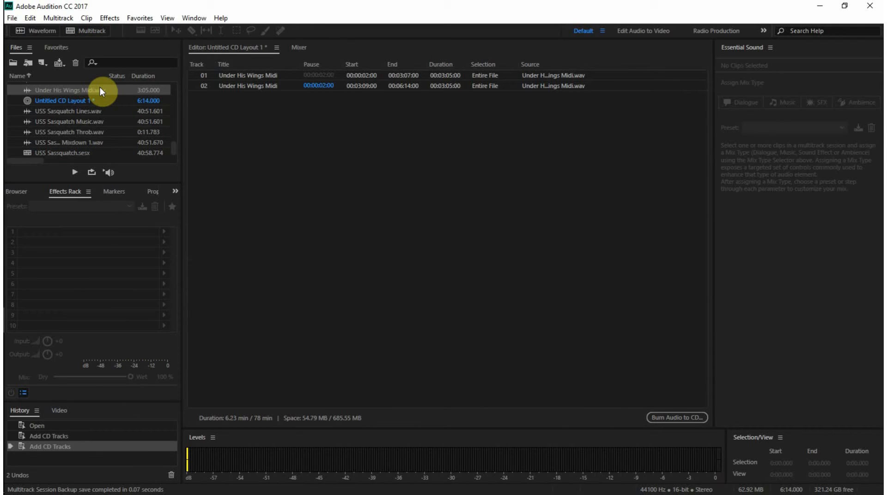
pyautogui.doubleClick(70, 89)
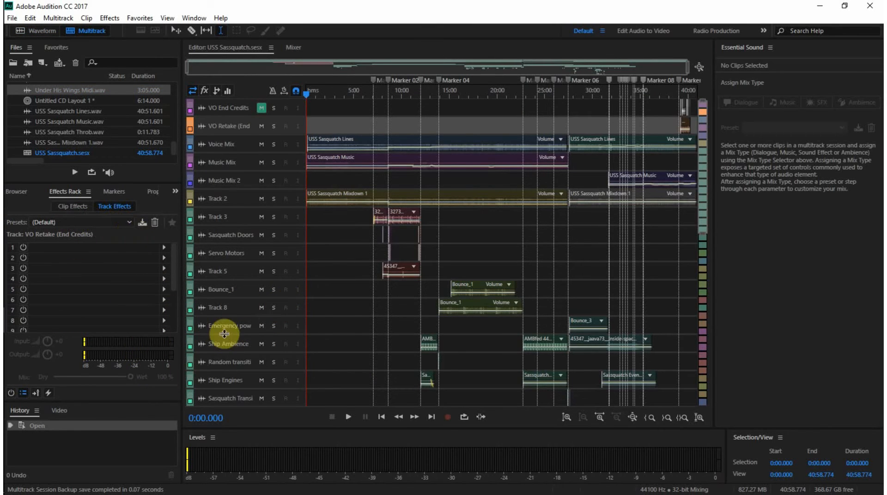
pyautogui.moveTo(449, 51)
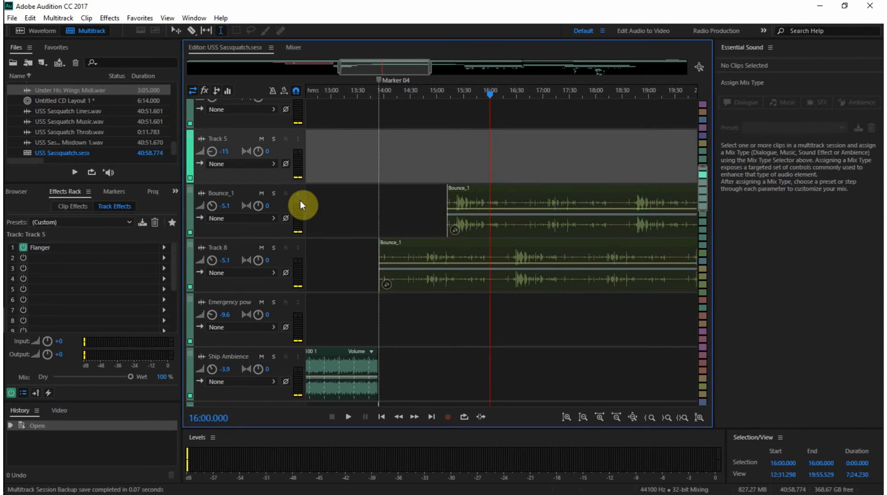
pyautogui.moveTo(444, 230)
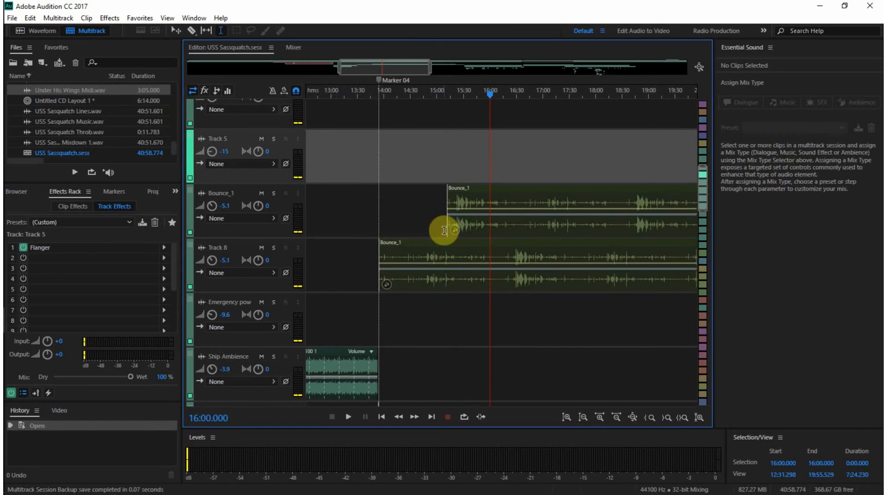
pyautogui.moveTo(294, 47)
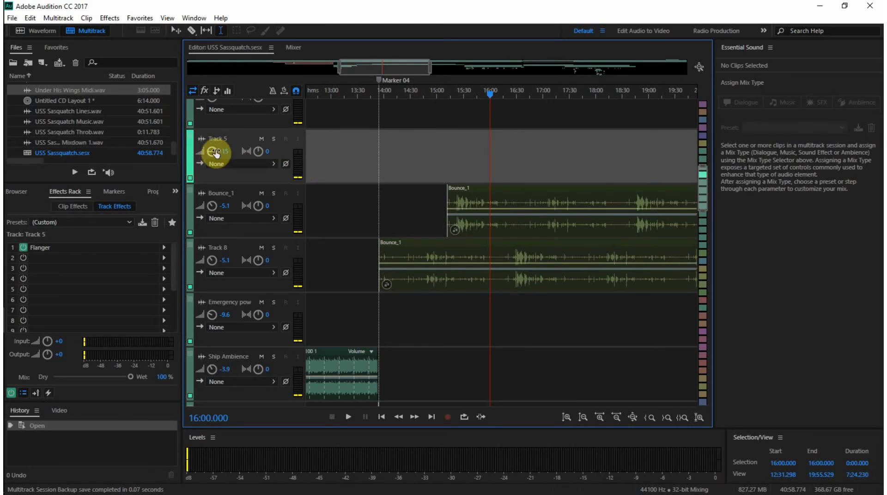
pyautogui.moveTo(299, 59)
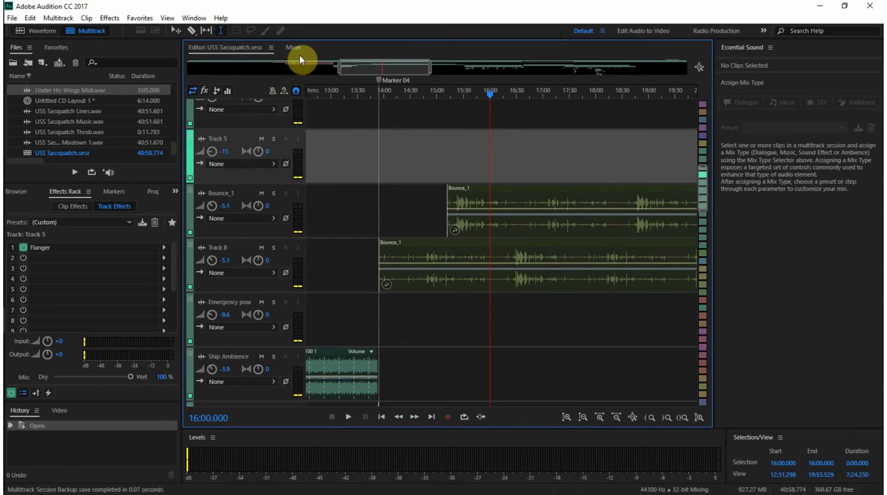
# - Switch the USS Sassquatch session to the Mixer view with per-track channel strips
pyautogui.click(294, 47)
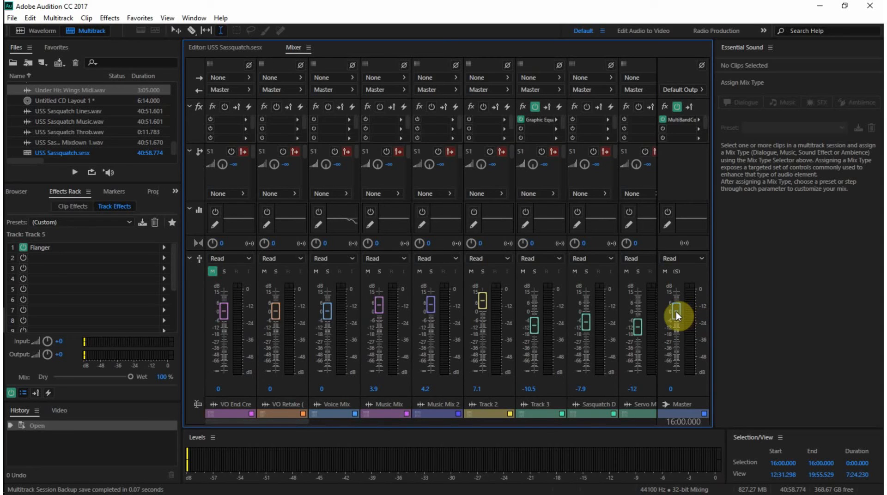
pyautogui.moveTo(378, 311)
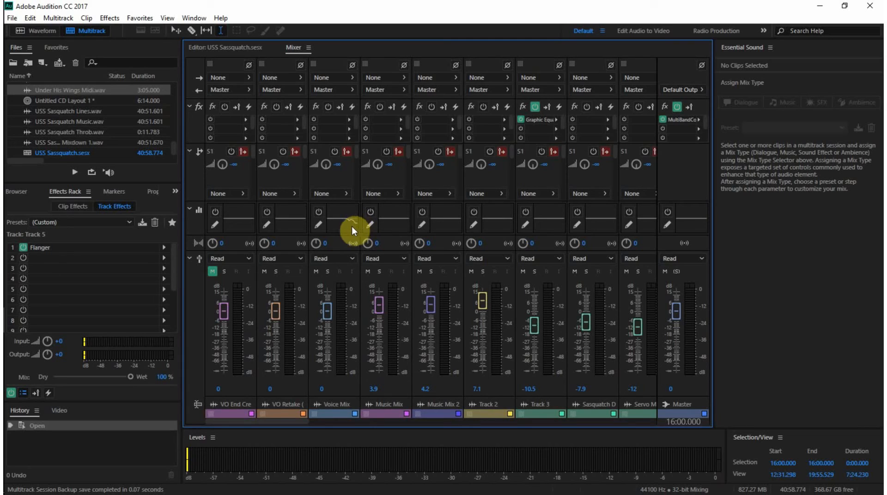
pyautogui.moveTo(322, 215)
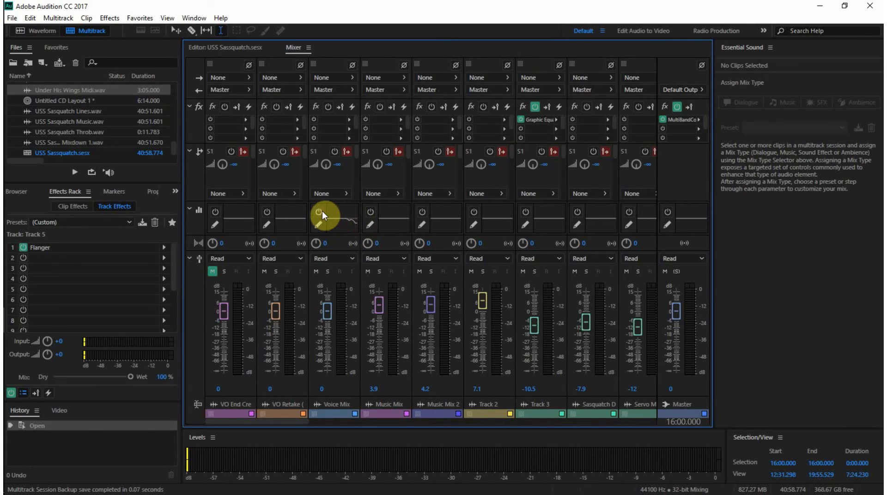
pyautogui.moveTo(320, 214)
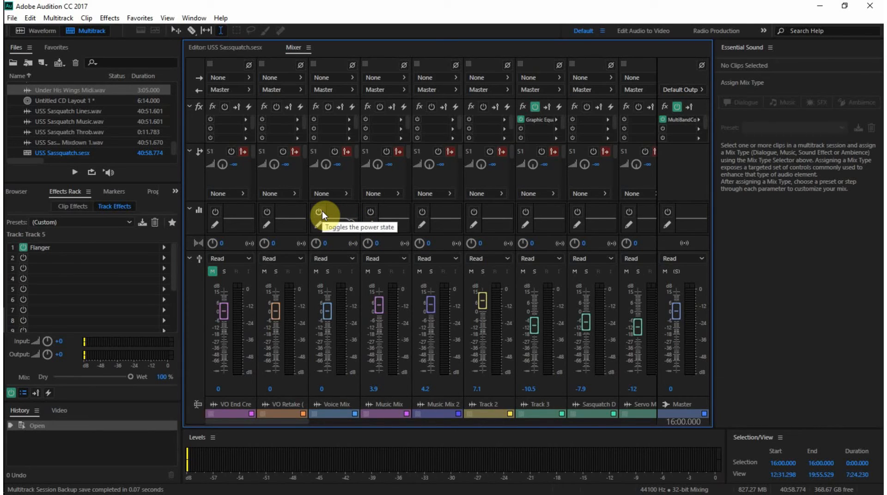
pyautogui.moveTo(482, 204)
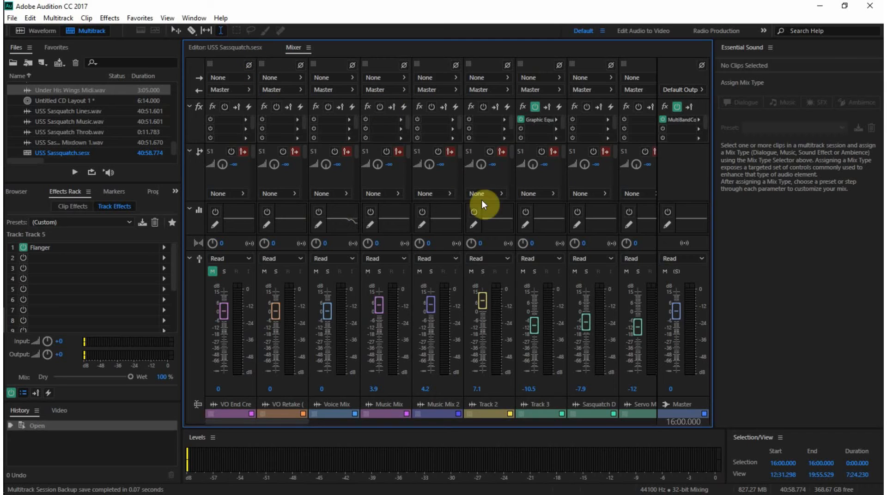
pyautogui.moveTo(414, 191)
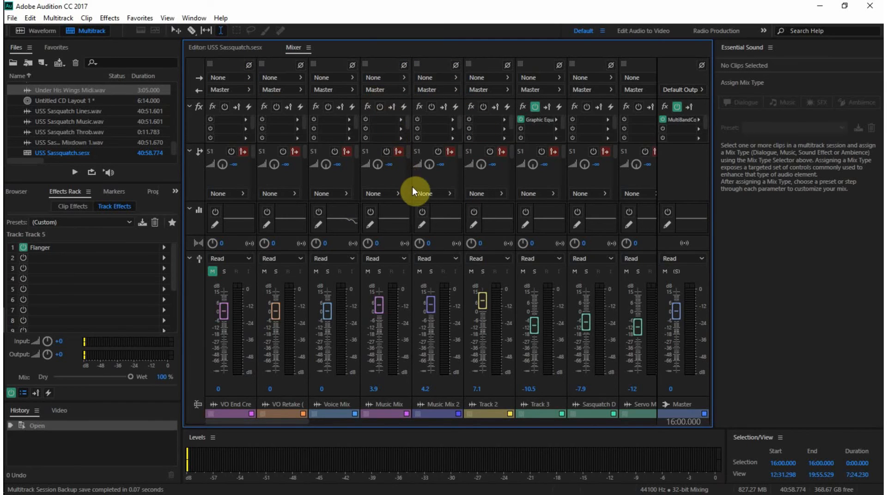
pyautogui.moveTo(415, 122)
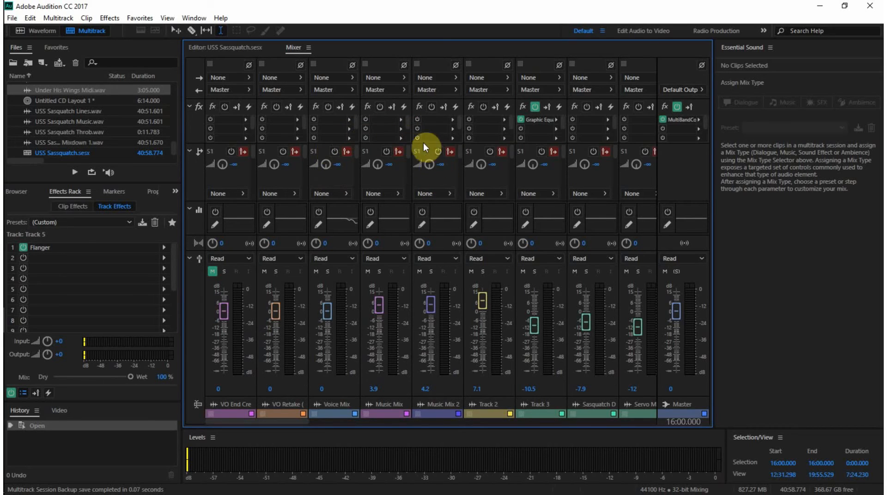
pyautogui.moveTo(275, 426)
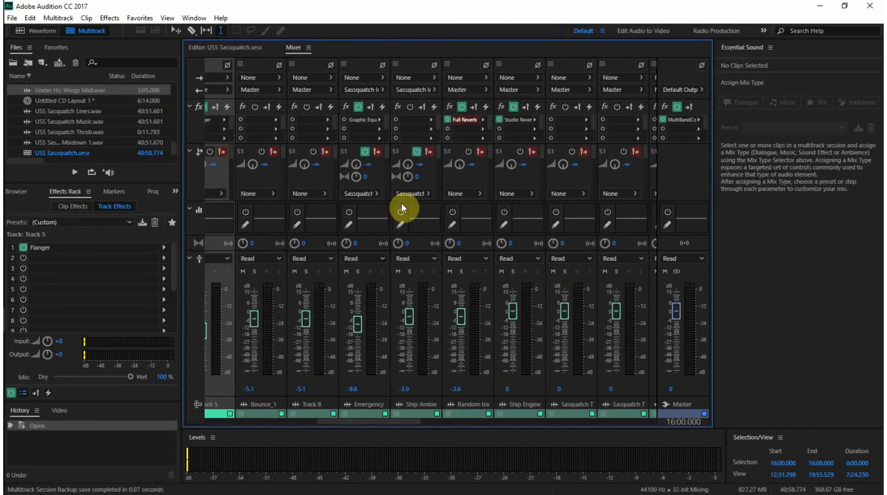
pyautogui.moveTo(419, 146)
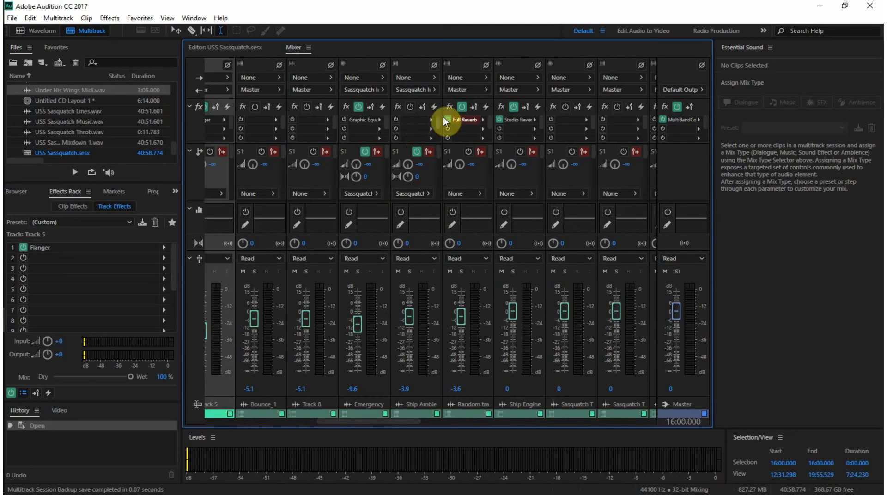
# - Select the Ship Ambience channel strip, then return to the multitrack Editor view
pyautogui.click(431, 120)
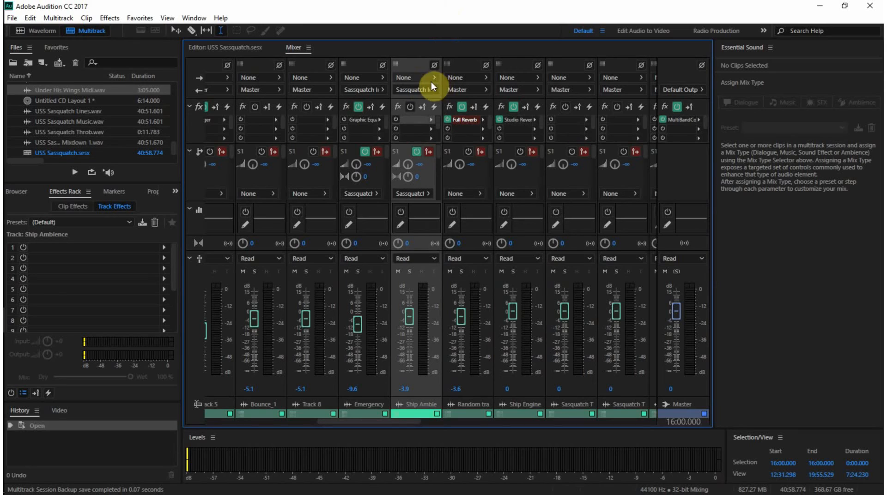
pyautogui.moveTo(418, 89)
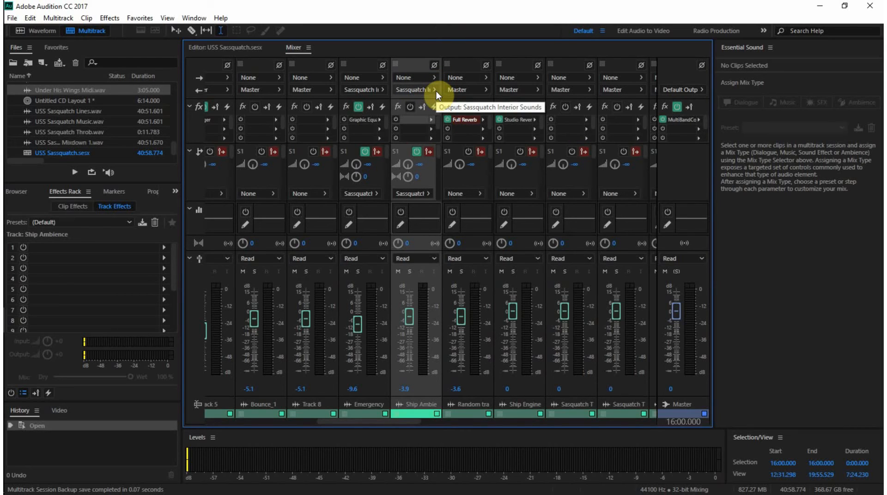
pyautogui.moveTo(475, 429)
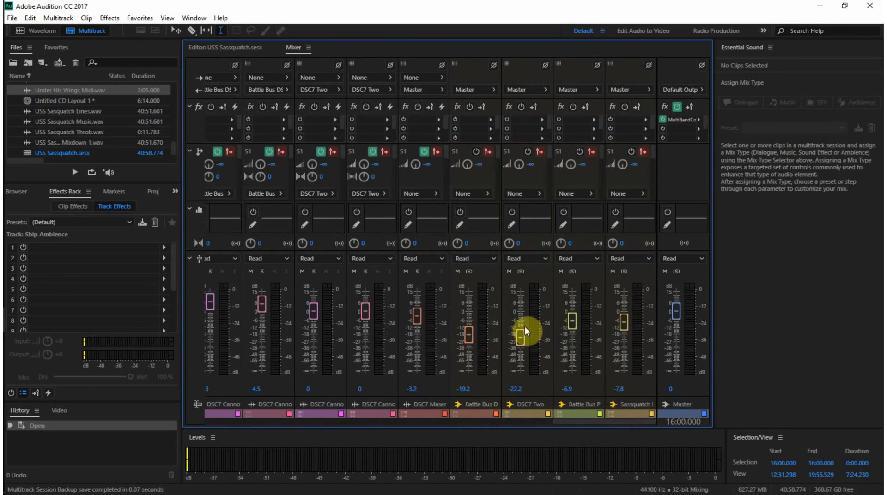
pyautogui.moveTo(592, 326)
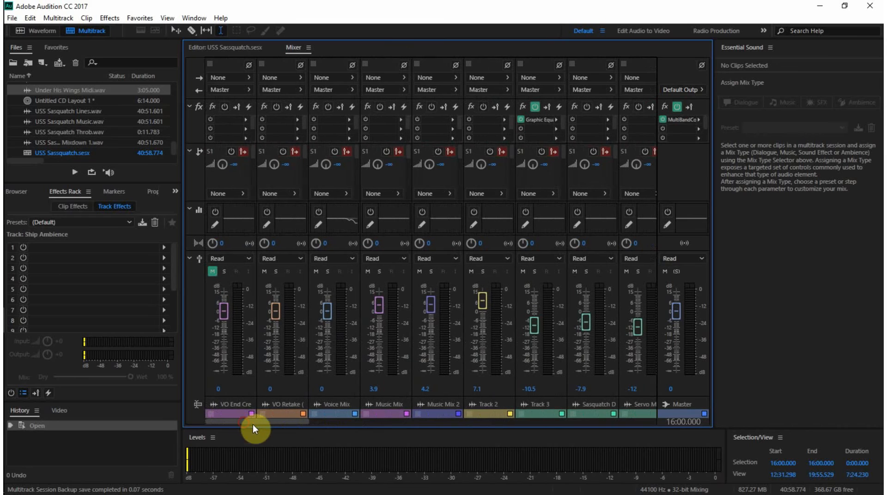
pyautogui.click(226, 47)
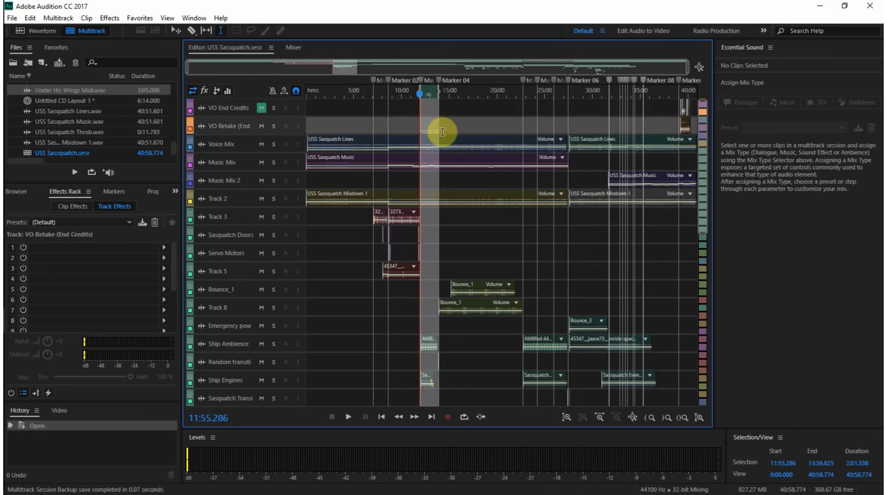
pyautogui.click(344, 90)
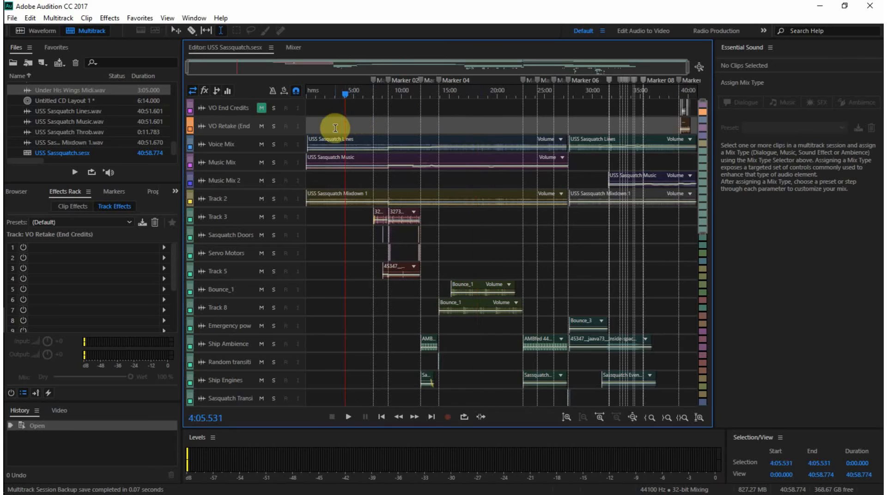
pyautogui.moveTo(363, 126)
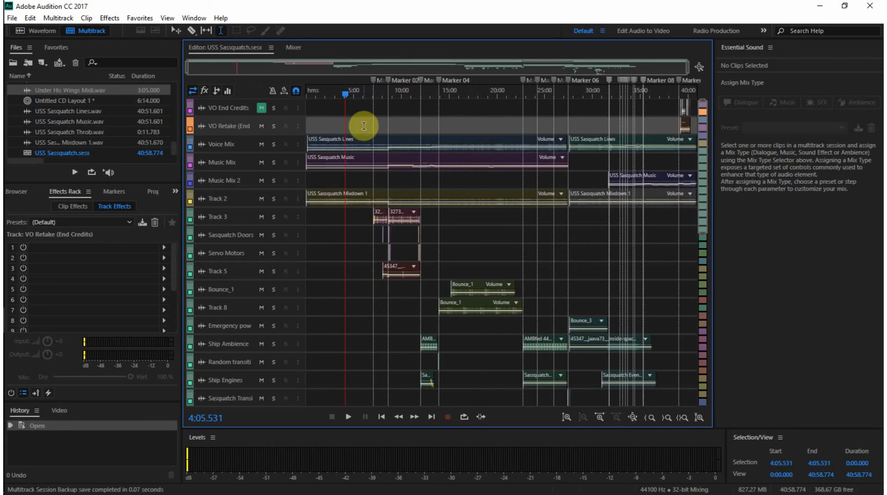
pyautogui.click(349, 417)
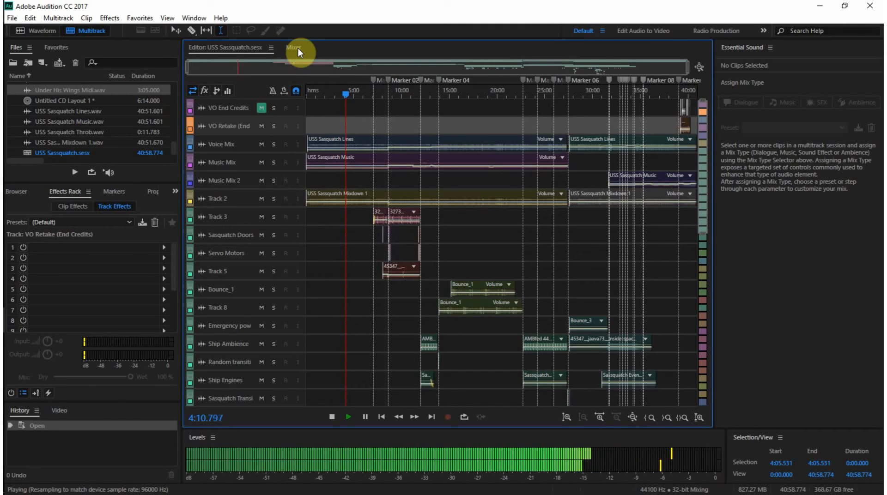
pyautogui.click(294, 47)
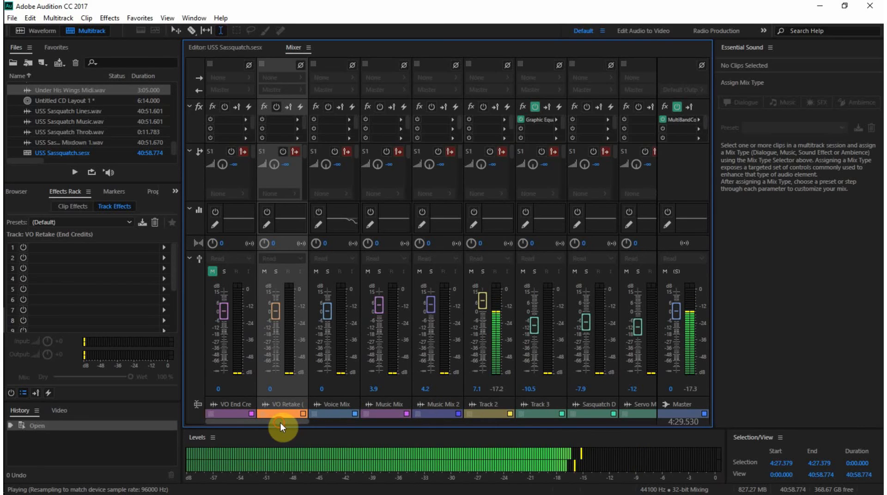
pyautogui.hscroll(3)
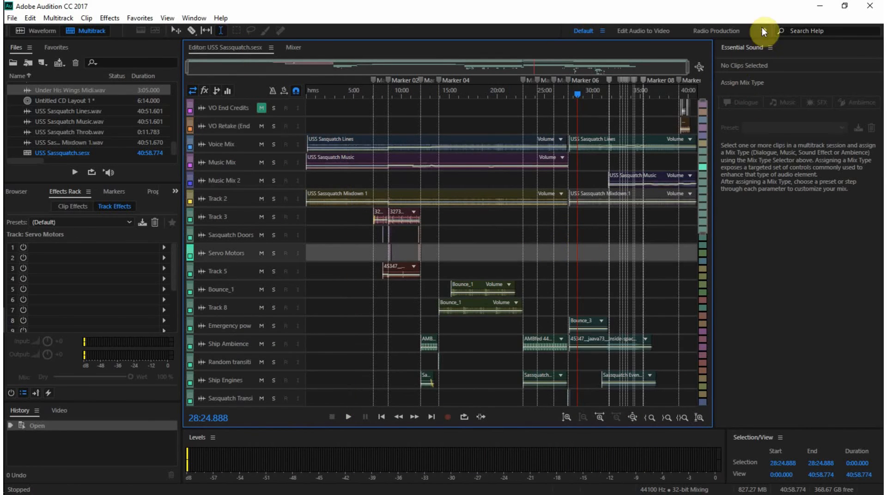
pyautogui.click(764, 30)
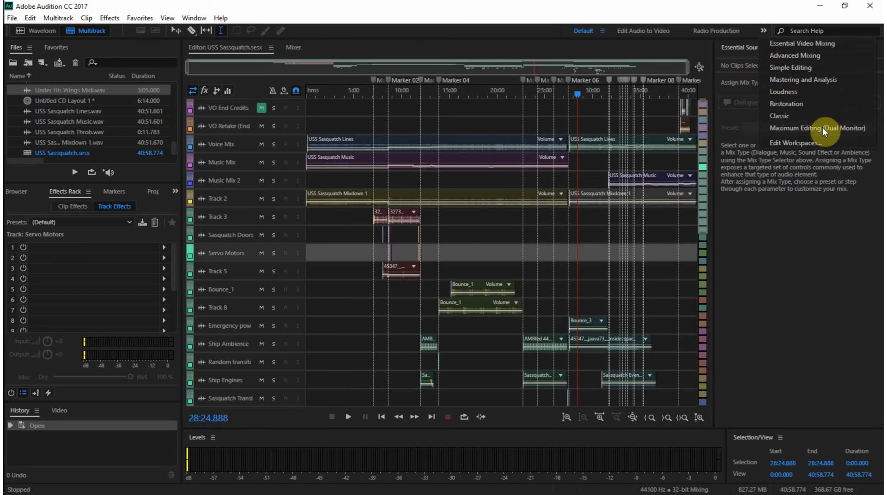
pyautogui.moveTo(340, 53)
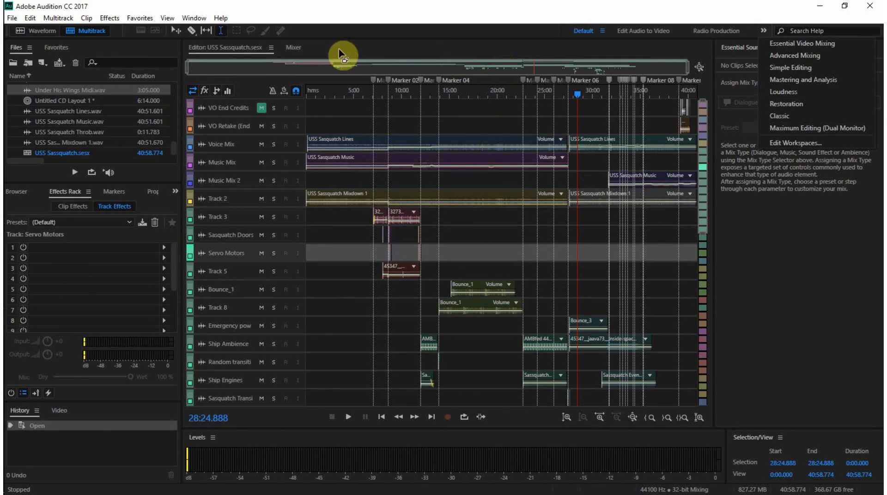
pyautogui.click(294, 47)
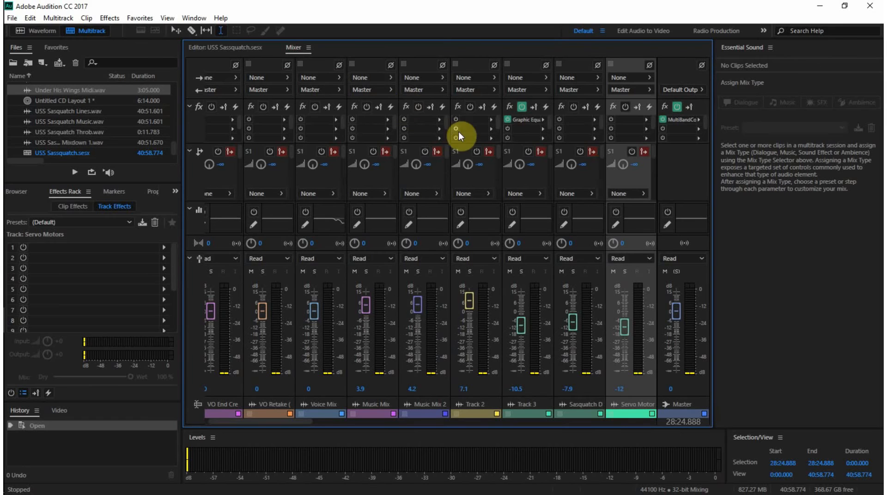
pyautogui.moveTo(528, 128)
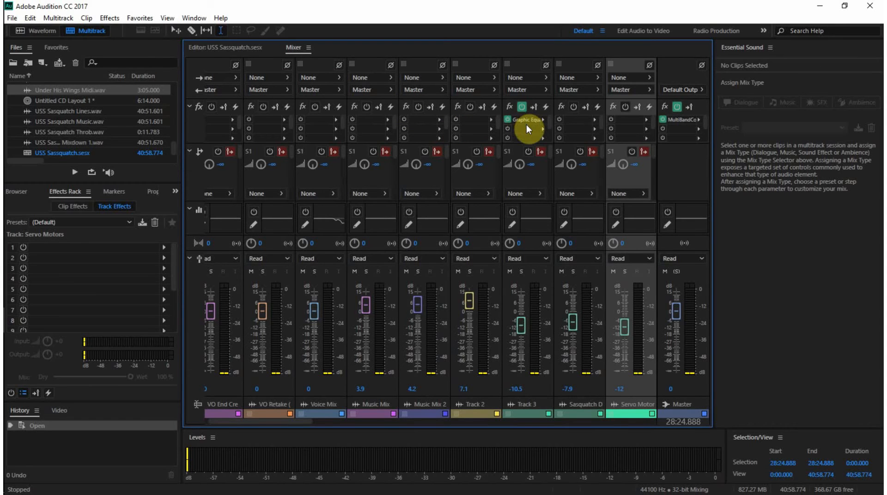
pyautogui.moveTo(245, 55)
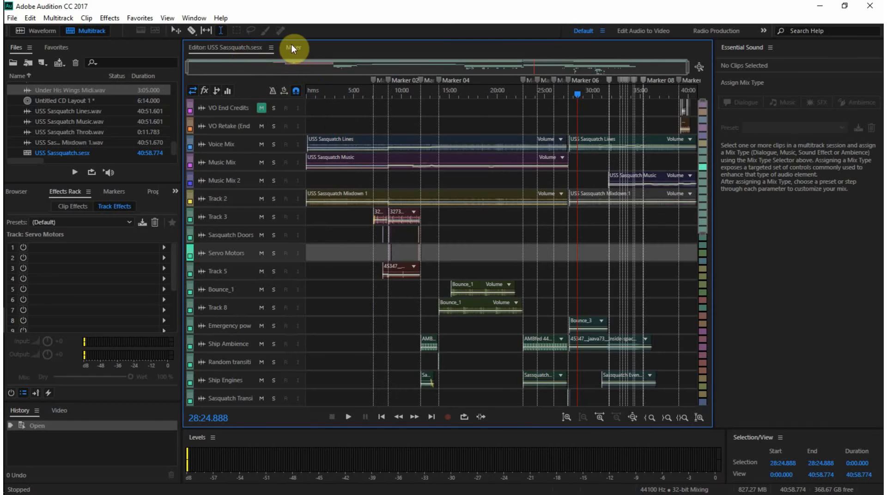
pyautogui.click(294, 47)
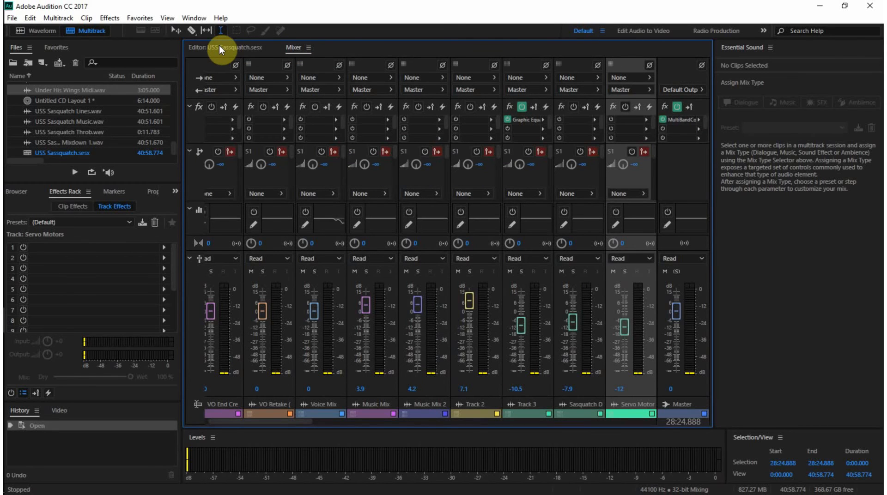
pyautogui.moveTo(236, 124)
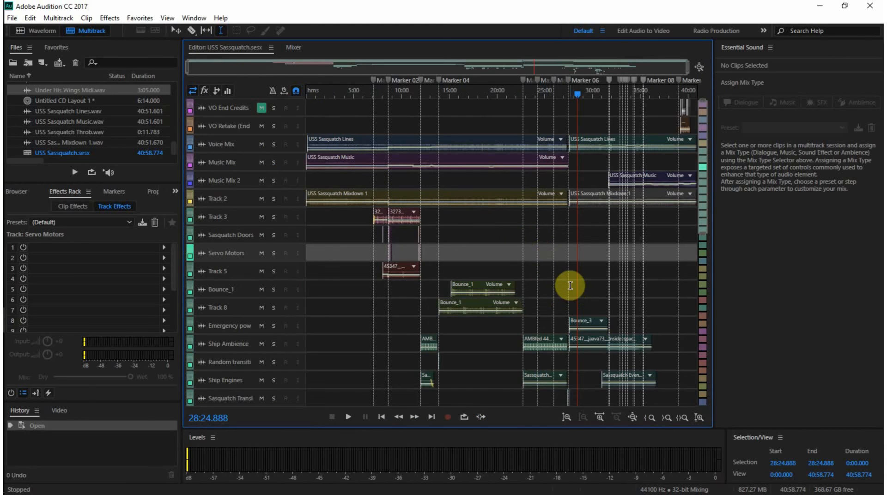
pyautogui.click(348, 417)
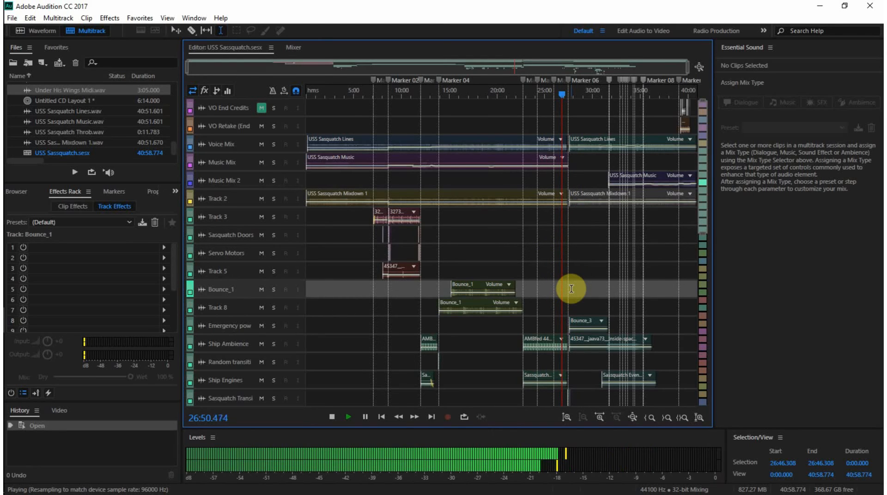
# - Audition passages around 26:52 and 31:52, checking levels in the Mixer
pyautogui.click(332, 416)
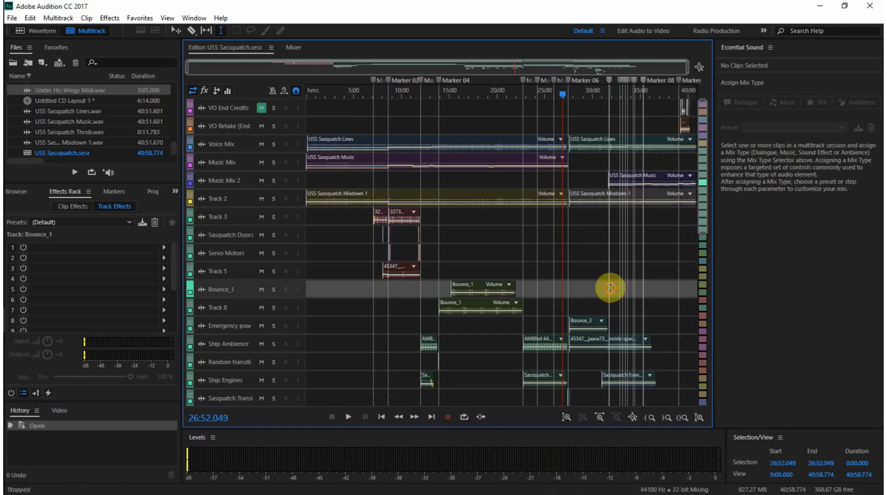
pyautogui.click(348, 416)
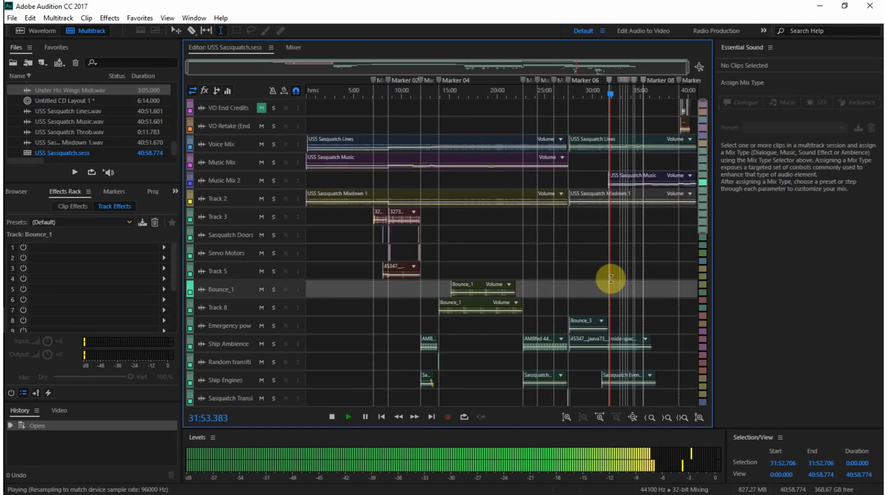
pyautogui.moveTo(323, 62)
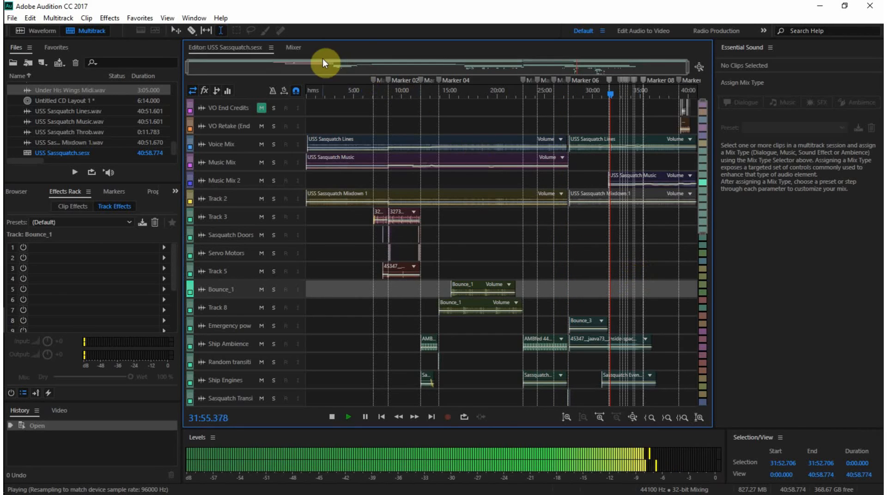
pyautogui.click(293, 47)
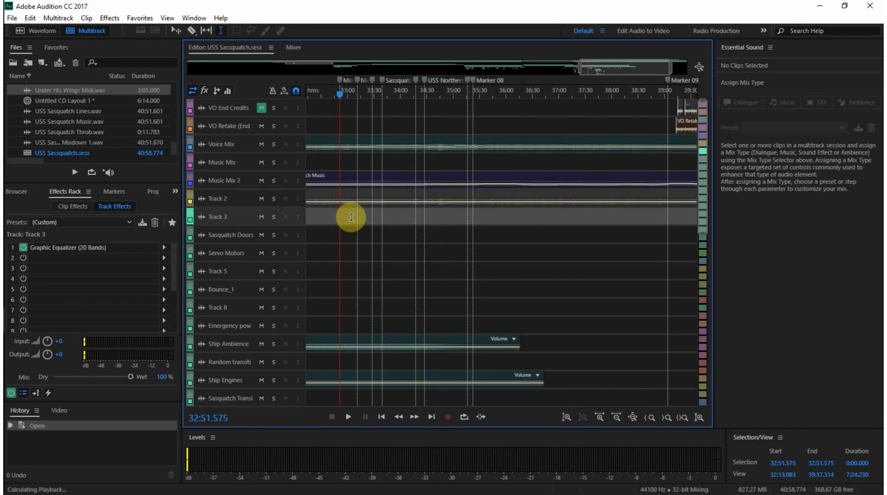
pyautogui.click(348, 416)
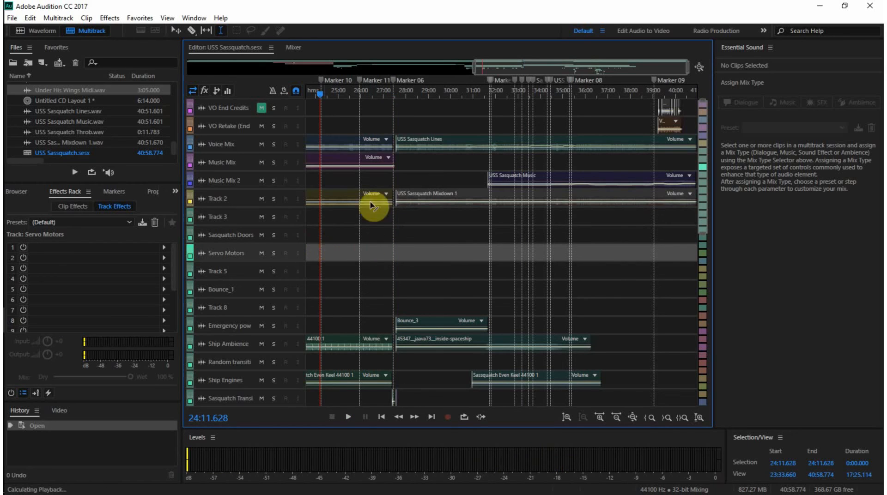
# - Return to the Editor, play from about 27:01 and park the playhead at Marker 06 (27:31)
pyautogui.click(293, 47)
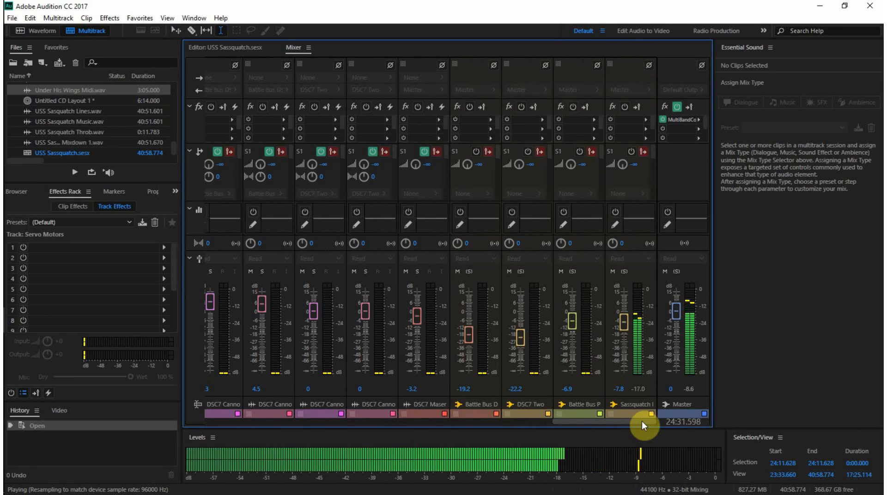
pyautogui.click(223, 47)
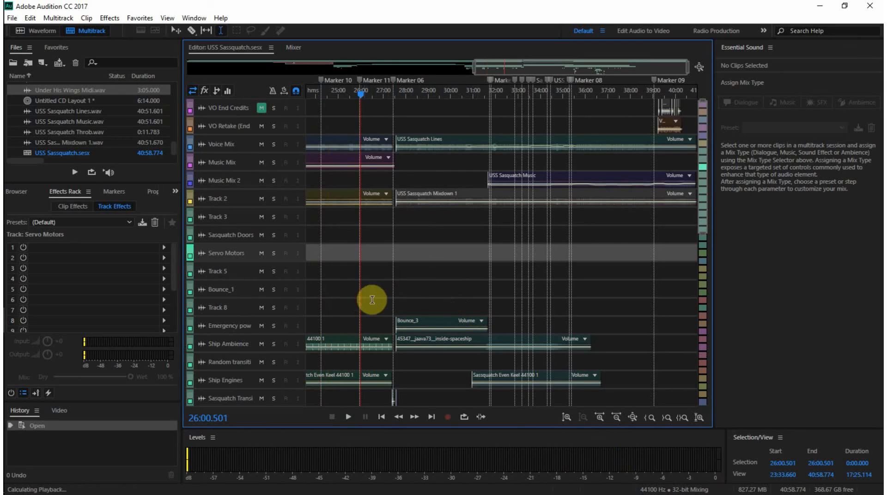
pyautogui.click(349, 417)
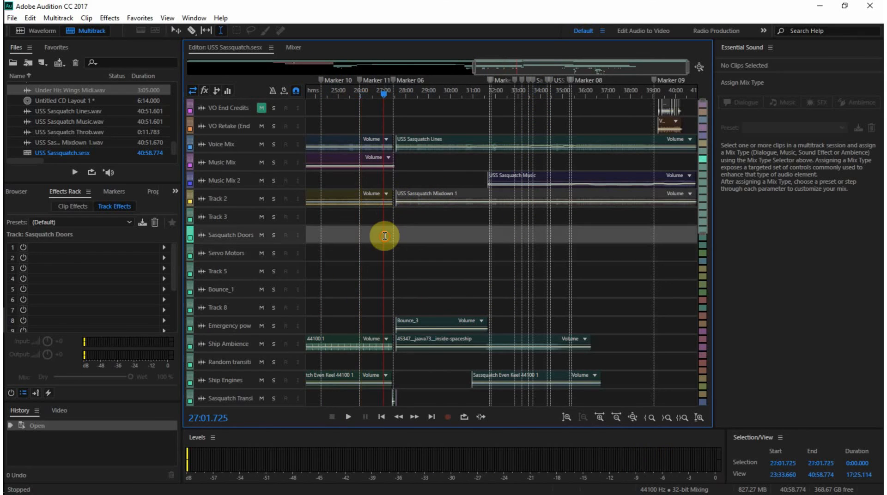
pyautogui.click(293, 47)
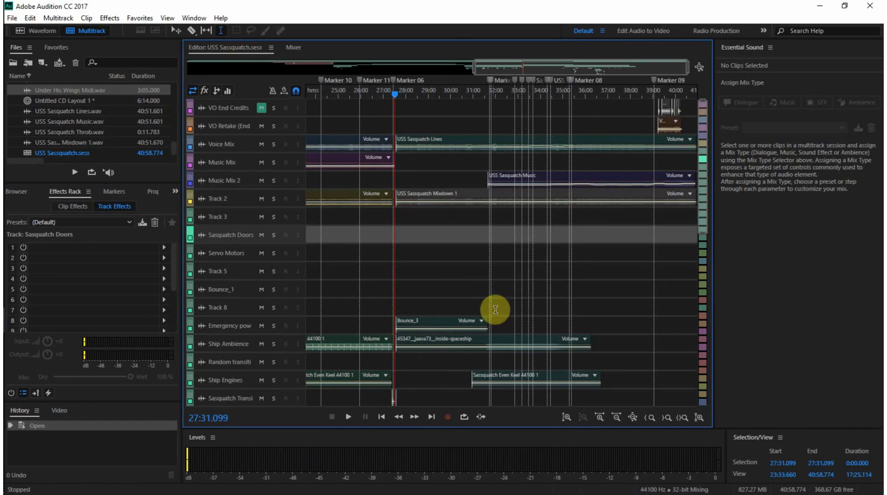
pyautogui.moveTo(428, 349)
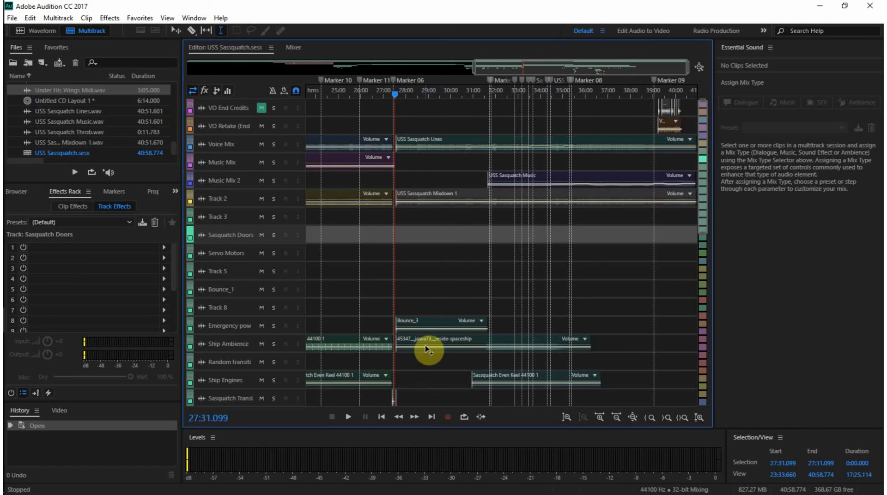
pyautogui.moveTo(356, 326)
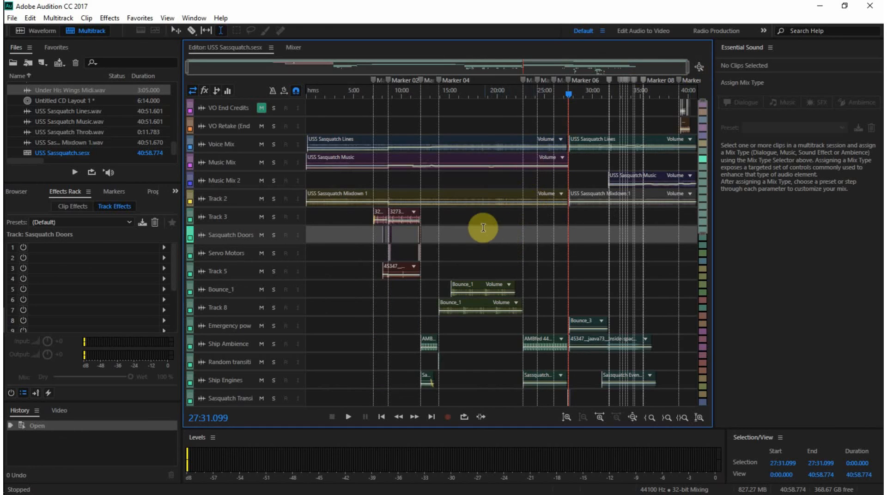
pyautogui.moveTo(536, 207)
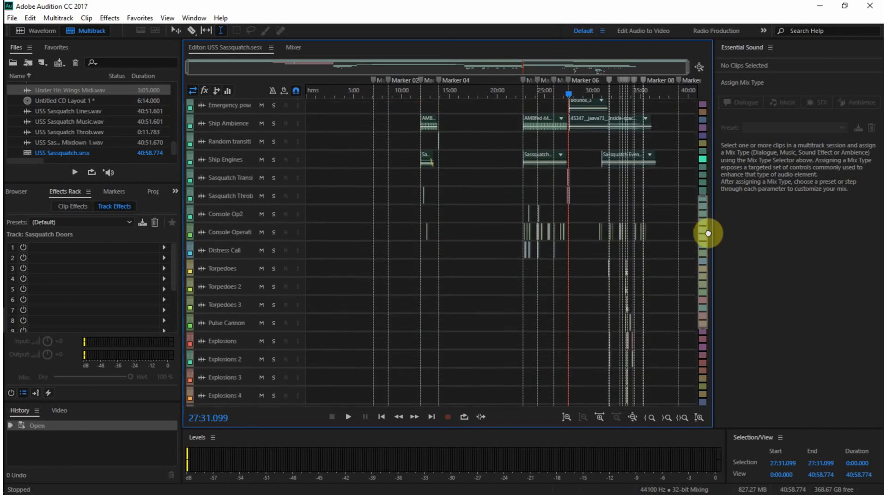
# - Scroll down through the tracks of the fully zoomed-out 40:58 session
pyautogui.scroll(-3)
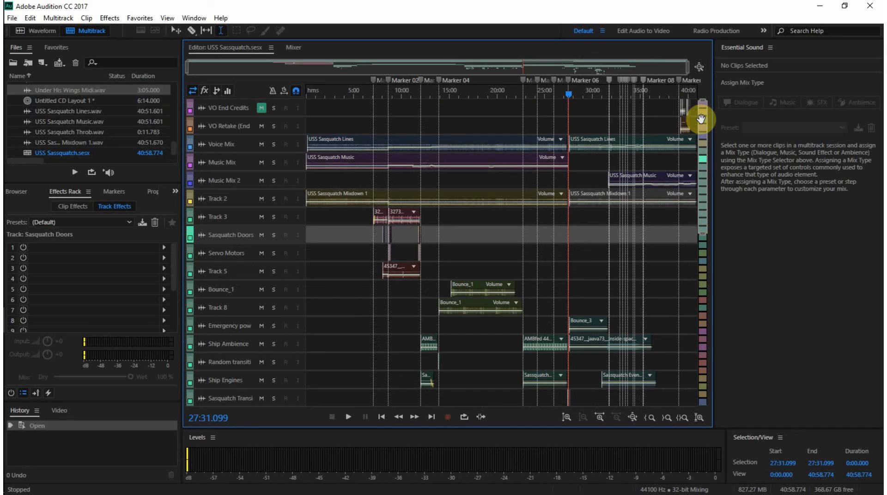
pyautogui.moveTo(442, 228)
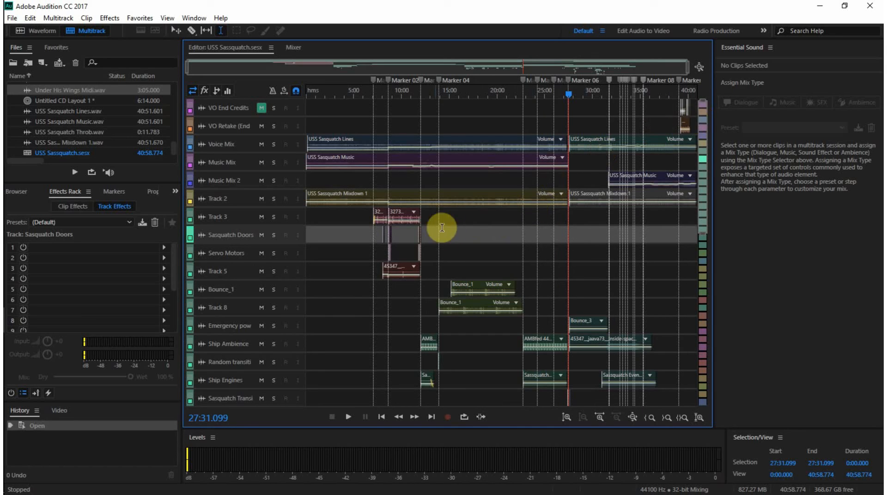
pyautogui.moveTo(460, 218)
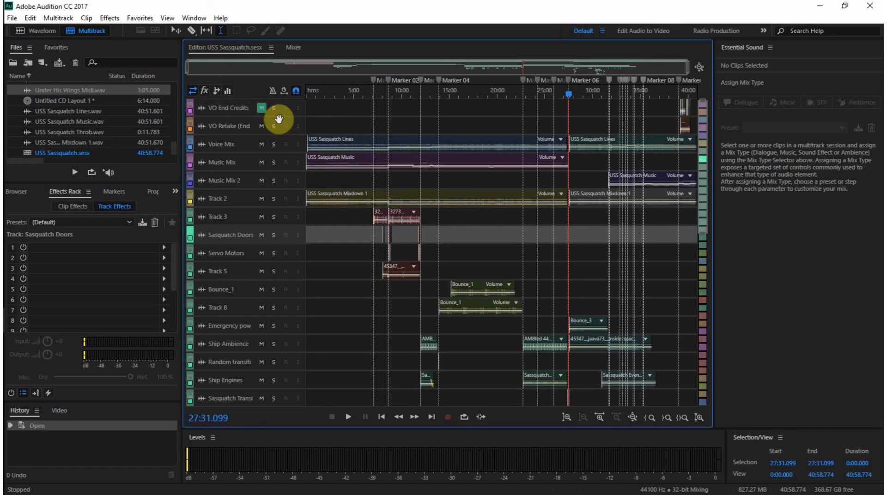
pyautogui.moveTo(374, 179)
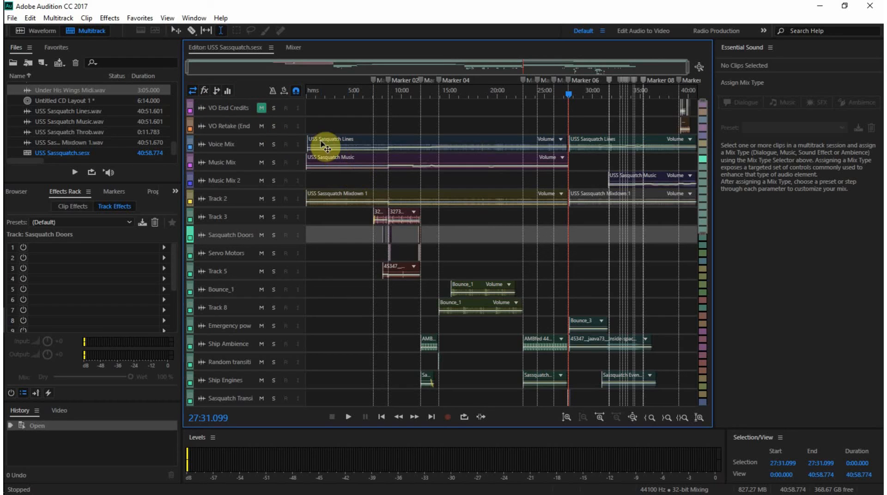
pyautogui.moveTo(419, 187)
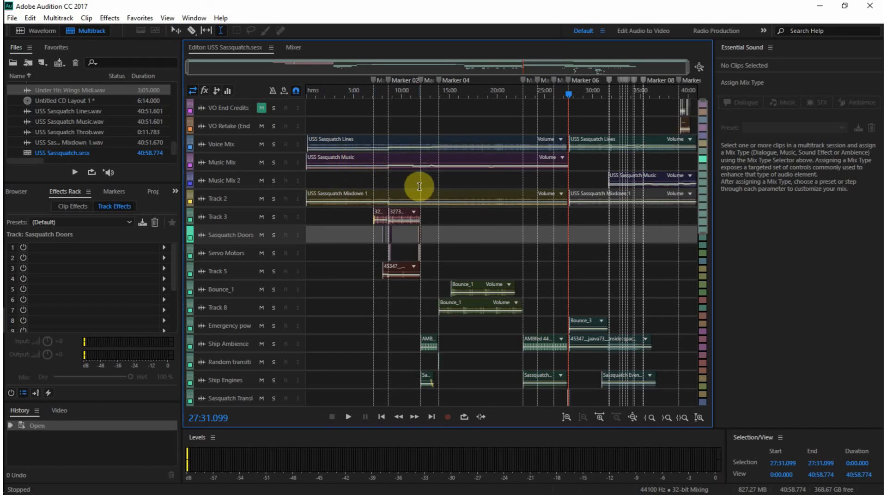